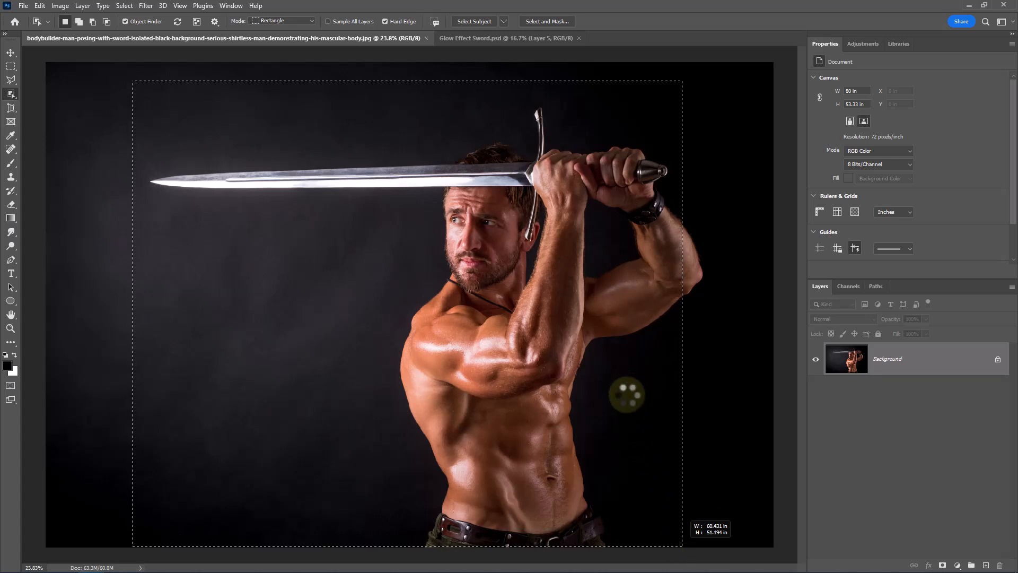
Select the man and his sword automatically with Select Subject
click(474, 21)
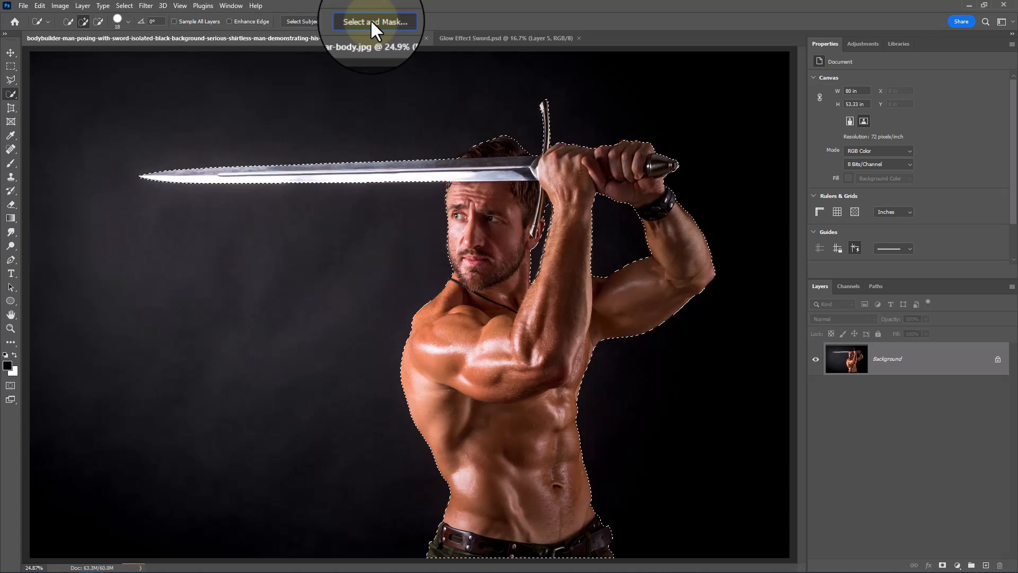
Refine the selection with Smart Radius and Decontaminate Colors, output to New Layer with Layer Mask
click(374, 21)
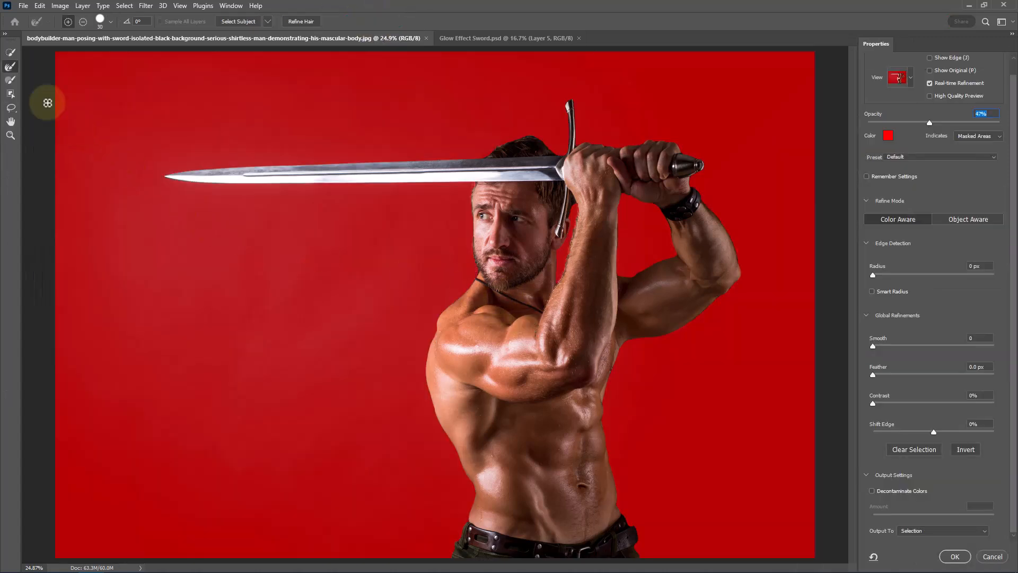
mouse_move(455, 217)
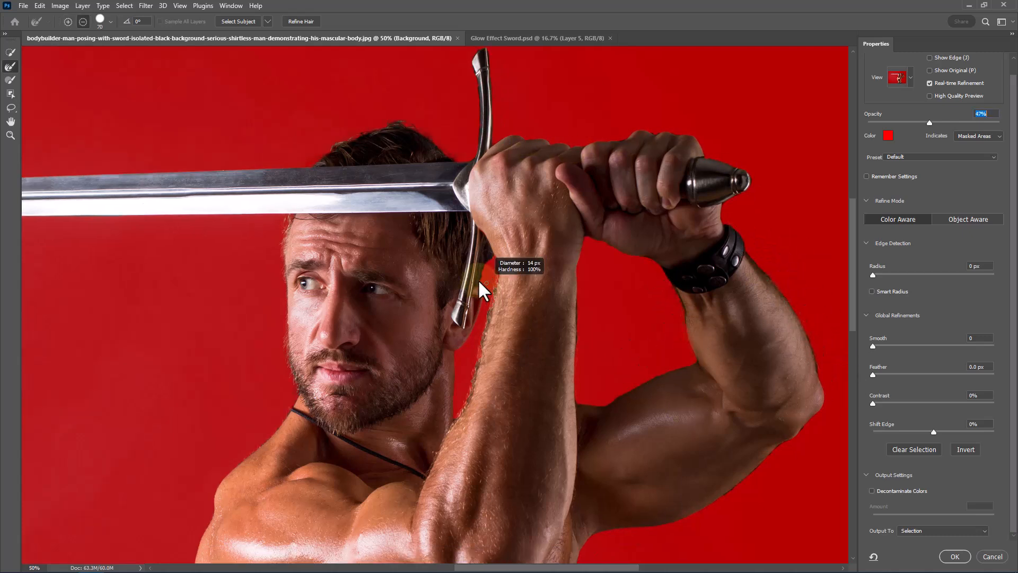
mouse_move(952, 452)
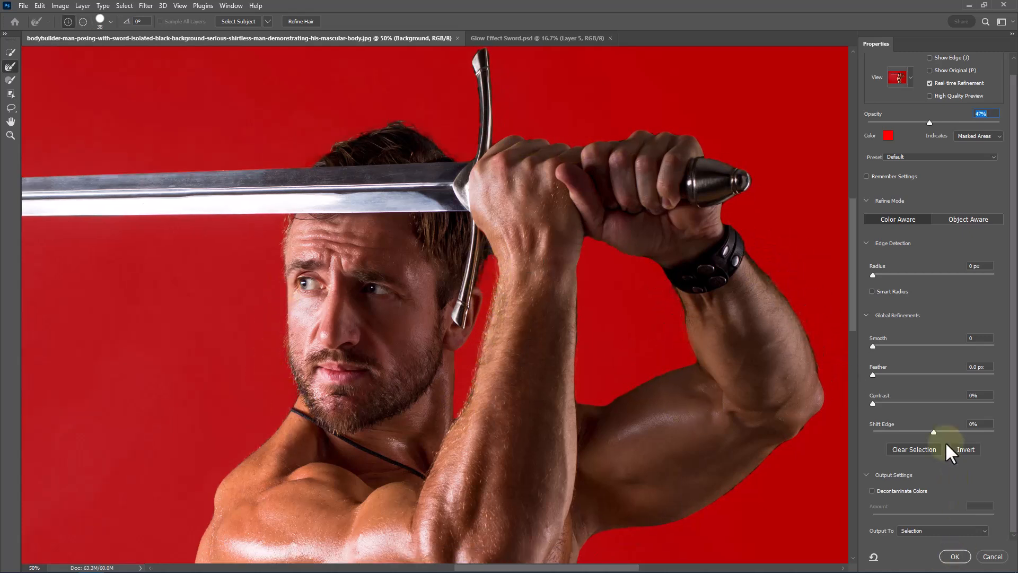
click(872, 291)
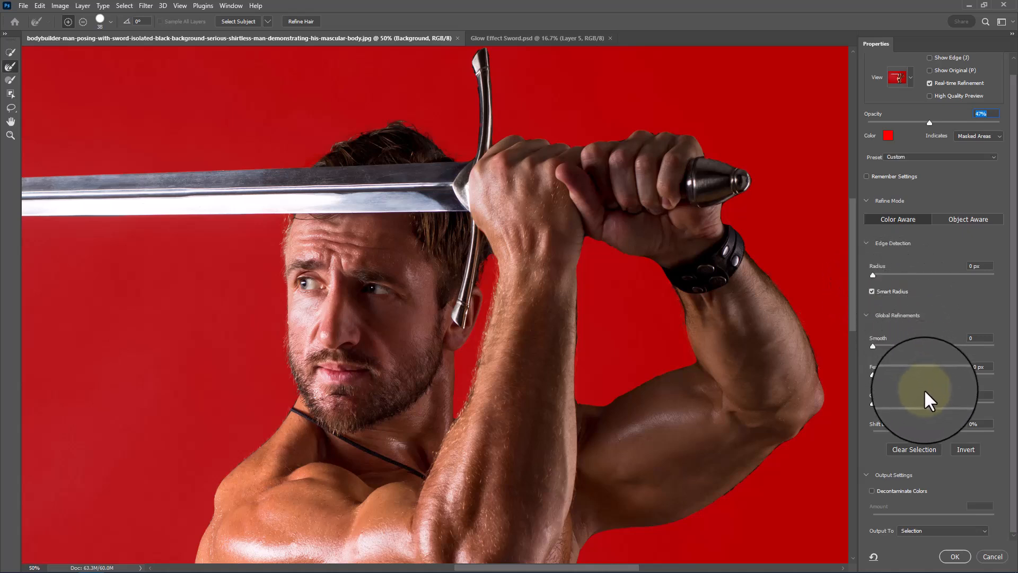
mouse_move(887, 500)
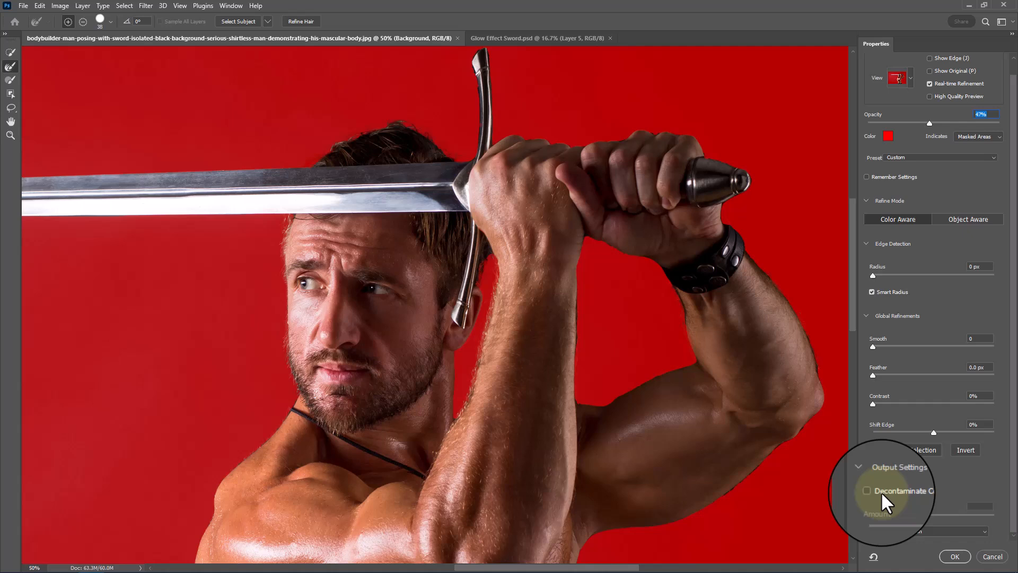
click(867, 490)
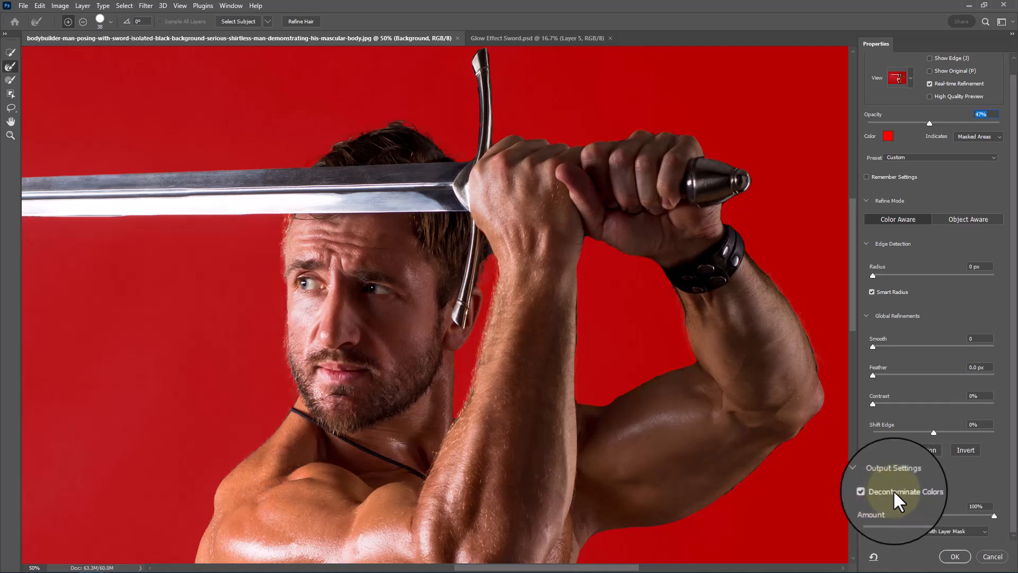
click(944, 530)
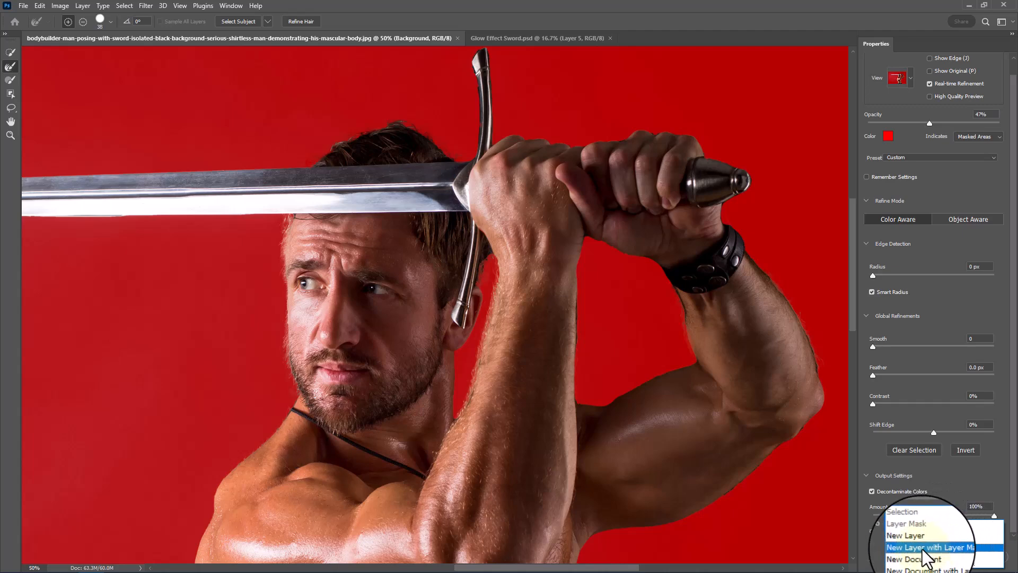
click(929, 547)
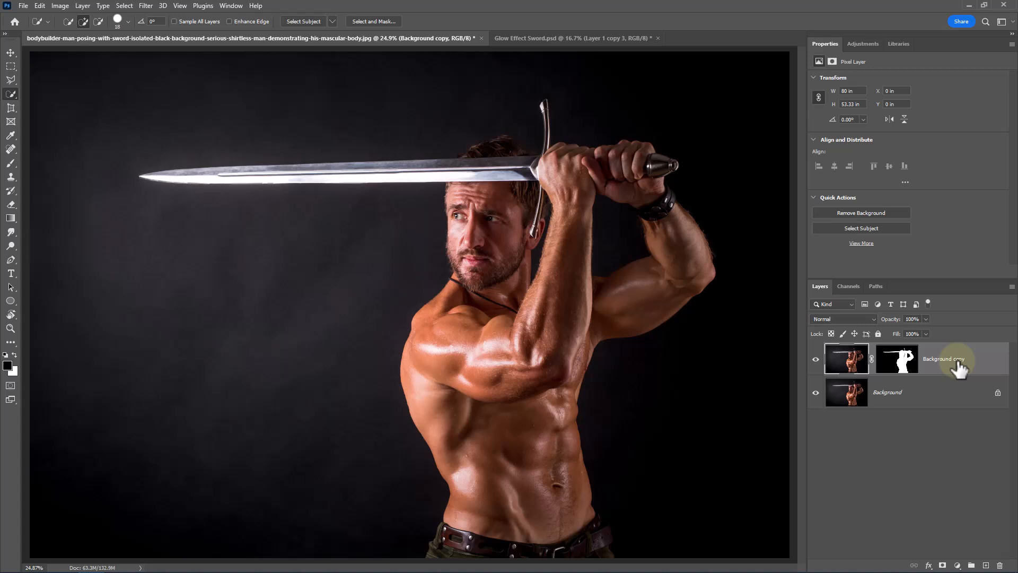
mouse_move(954, 376)
text(Sword)
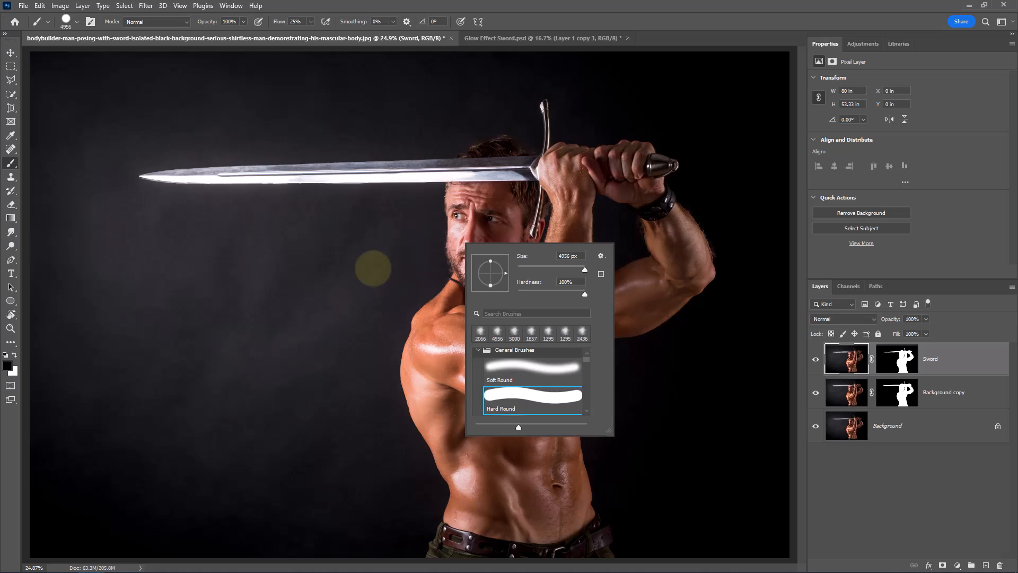
Mask the duplicated layer with a hard round brush so only the sword blade remains visible
click(315, 266)
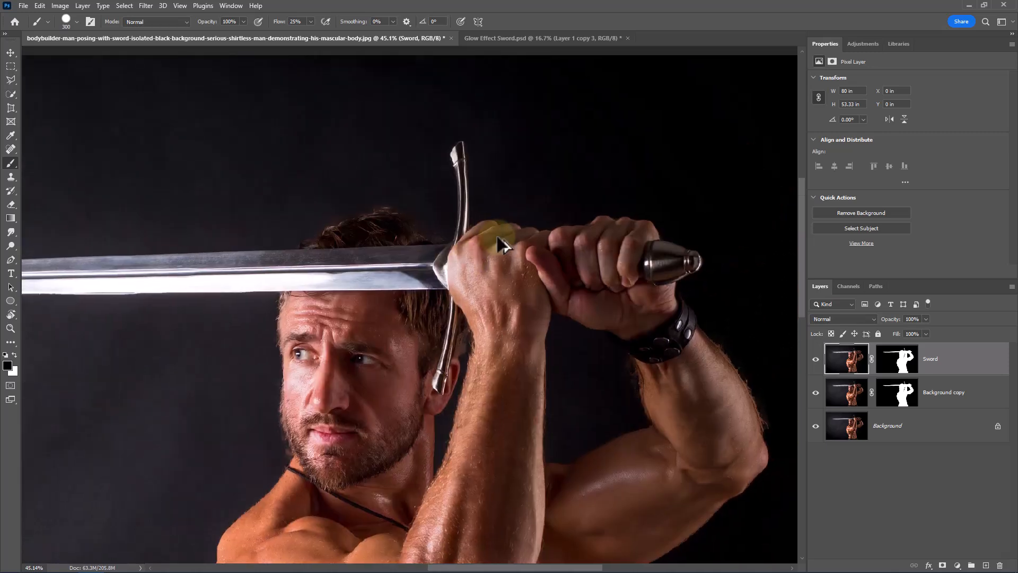
click(897, 359)
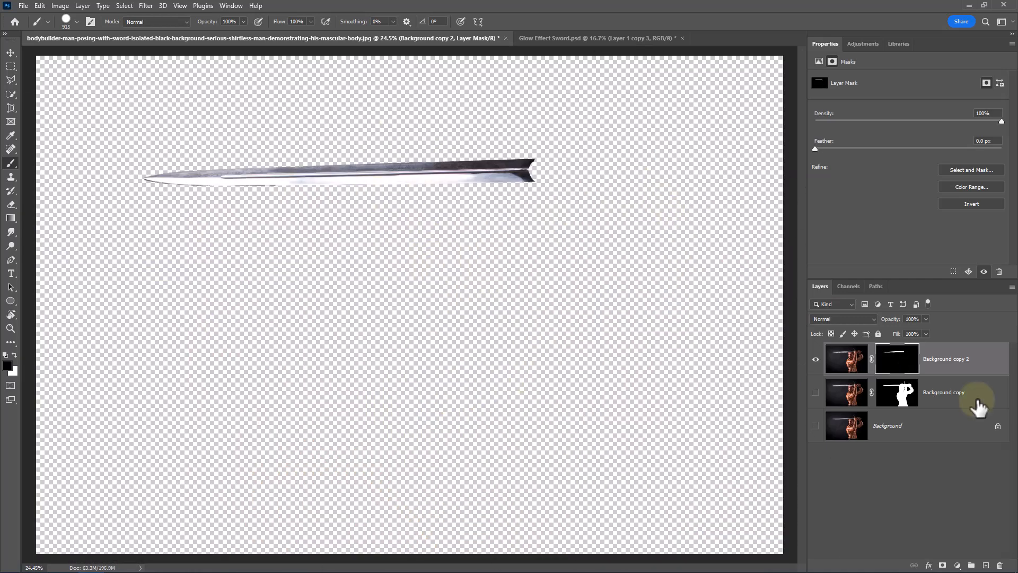
click(815, 392)
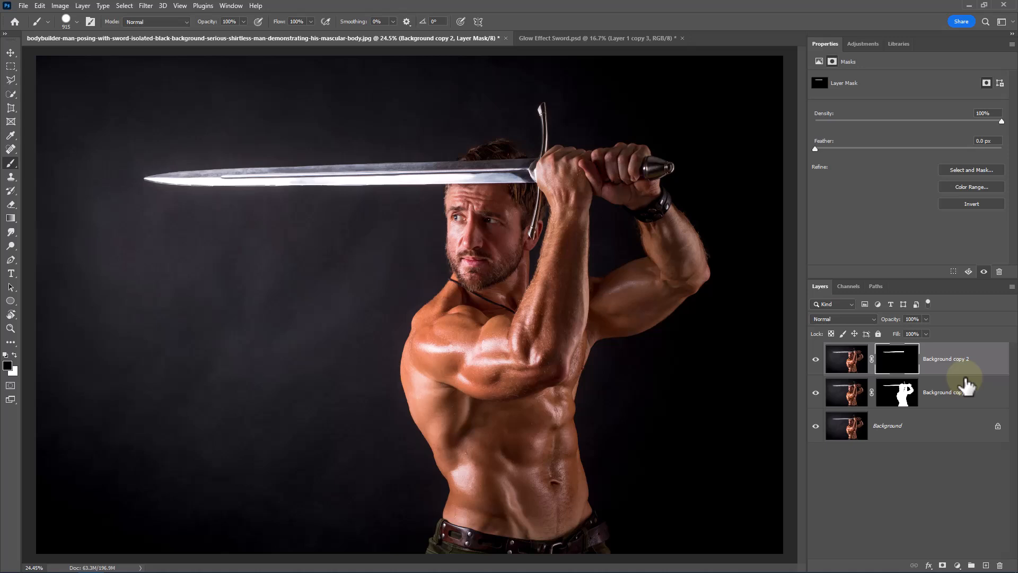
click(846, 359)
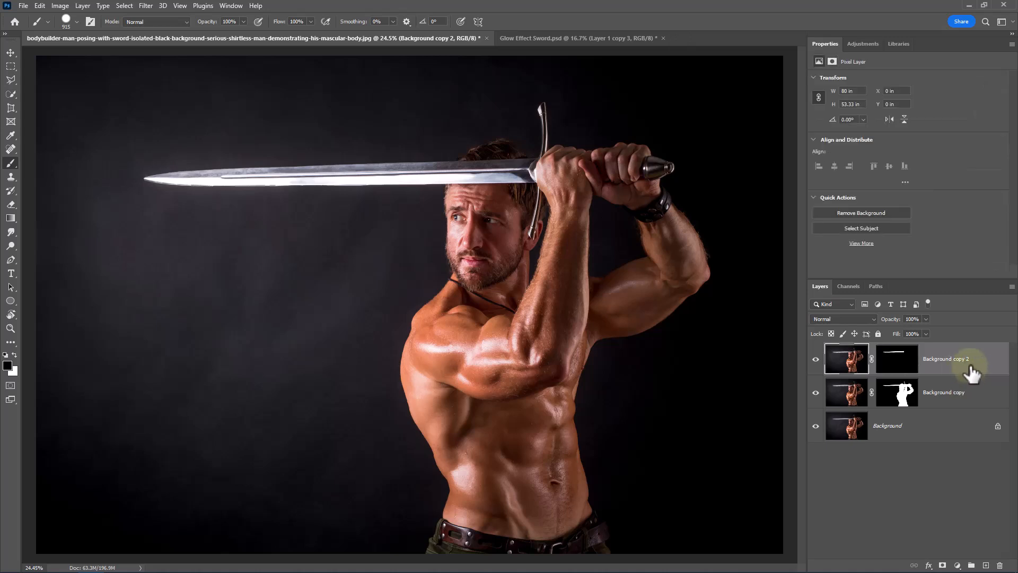
Convert the blade layer to a smart object named Sword, duplicate it and hide the copy
right_click(945, 358)
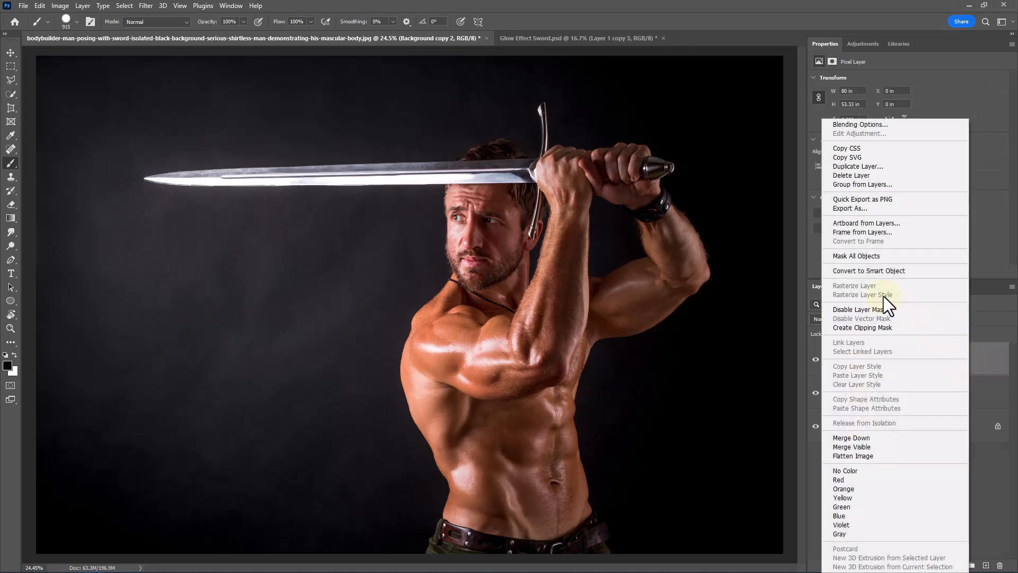
click(869, 271)
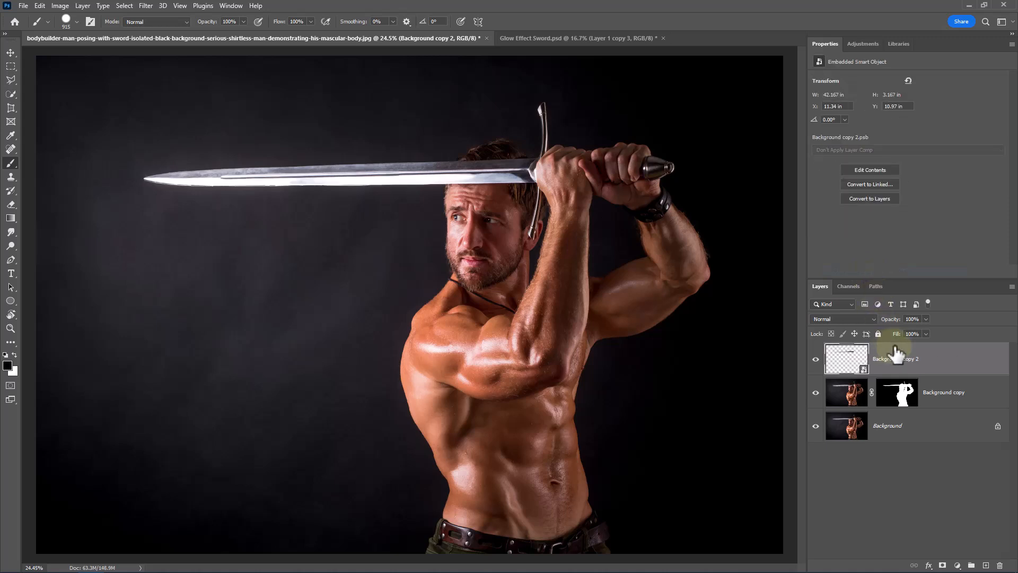
double_click(898, 359)
text(Sword)
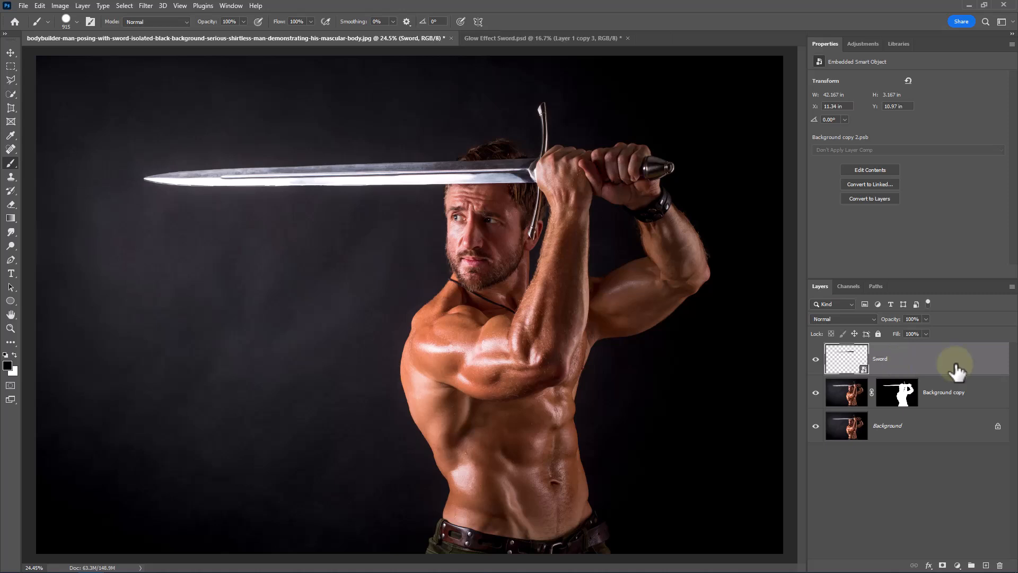
key(ctrl+j)
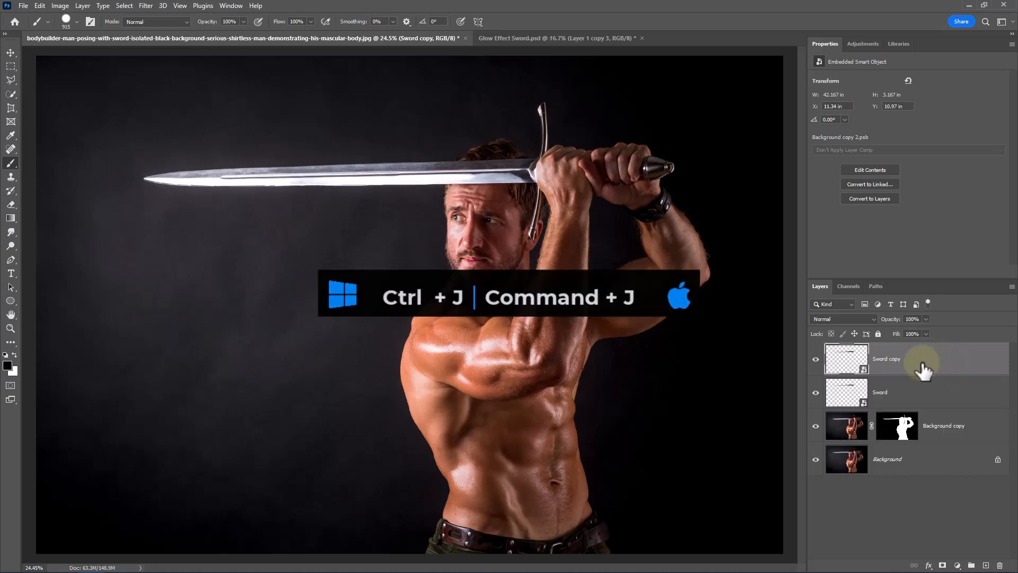
key(ctrl+j)
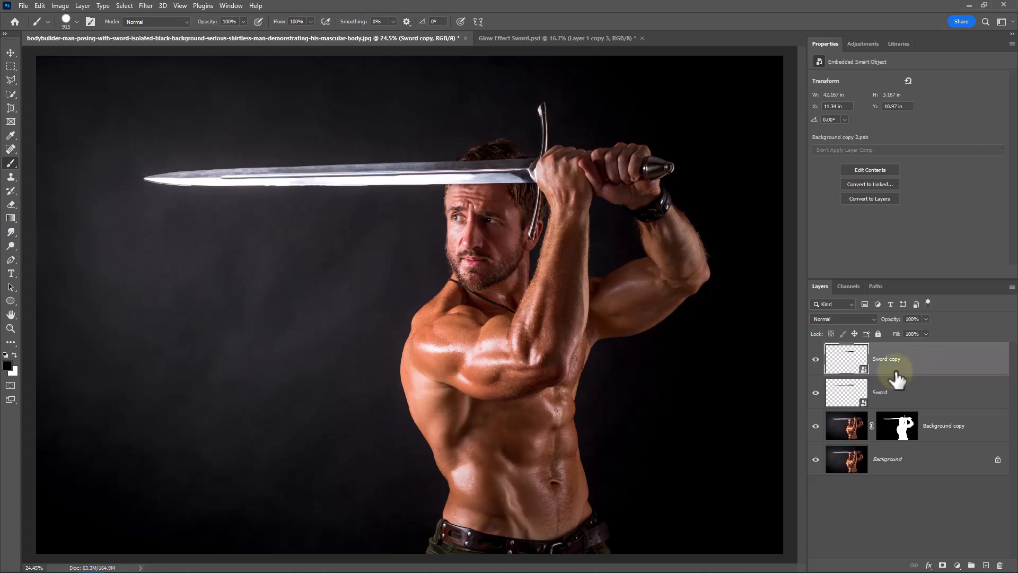
click(817, 359)
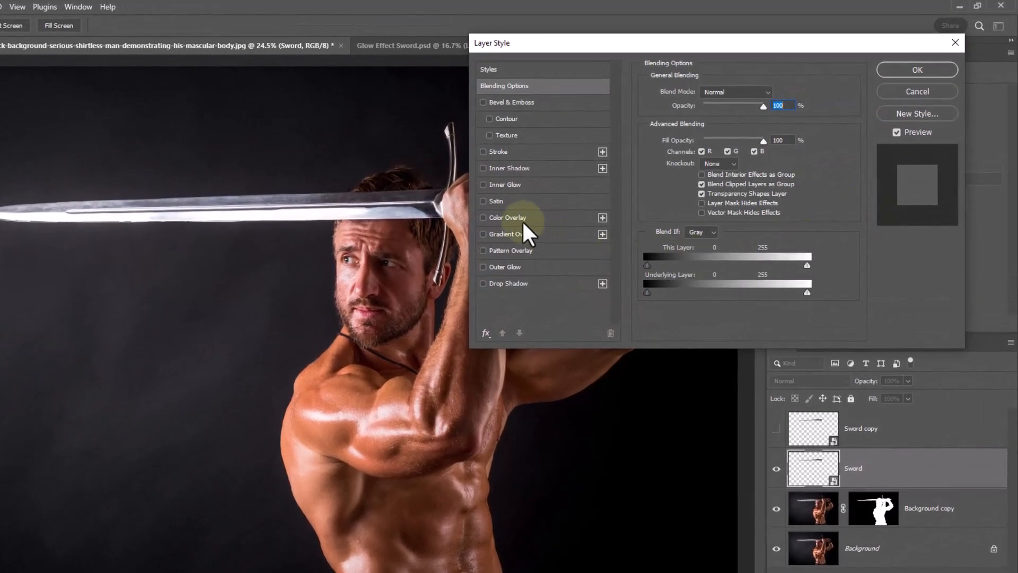
Give the Sword layer red Inner Glow and Outer Glow in Linear Dodge, outer glow size 229
click(506, 185)
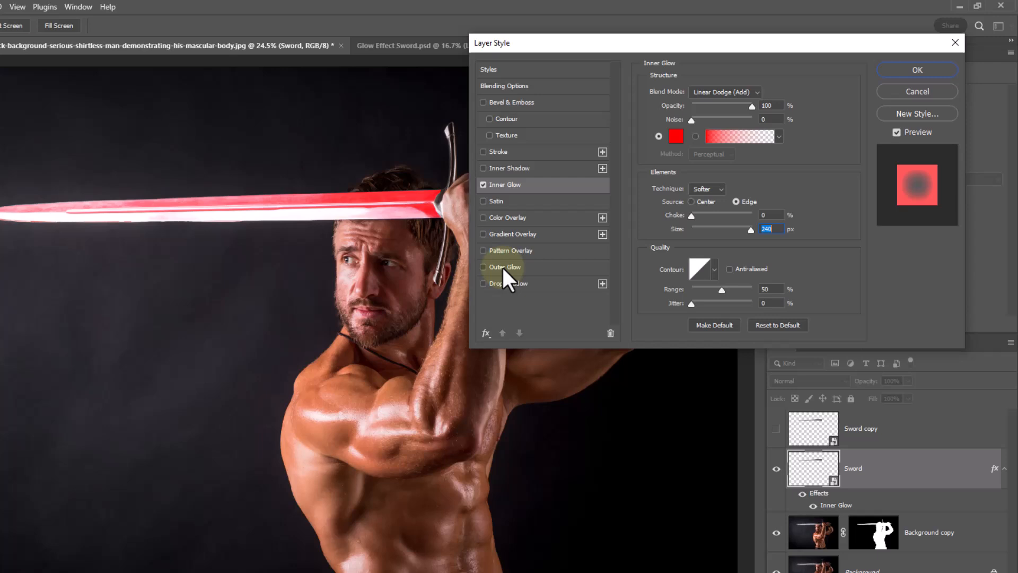
click(483, 267)
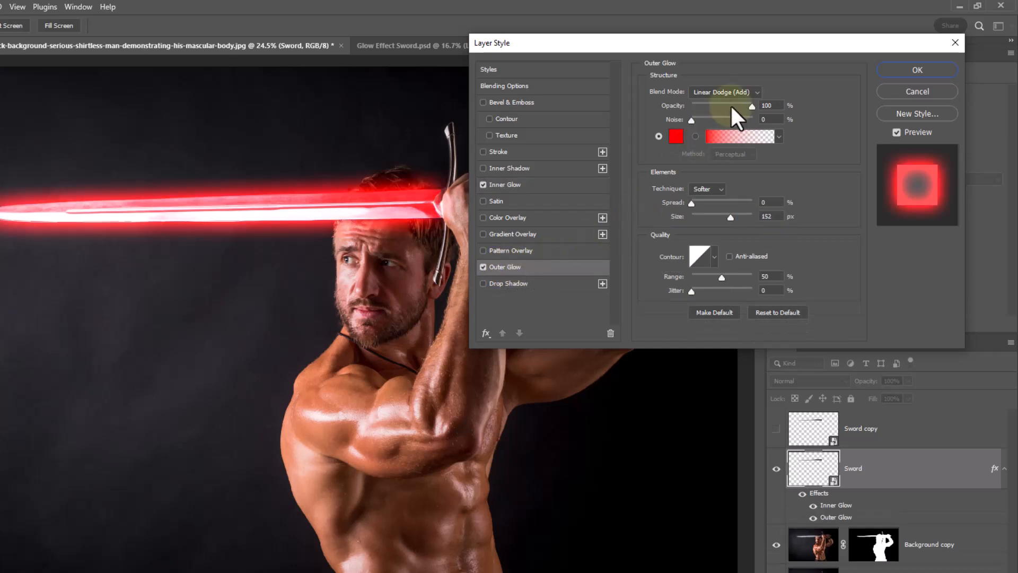
triple_click(768, 105)
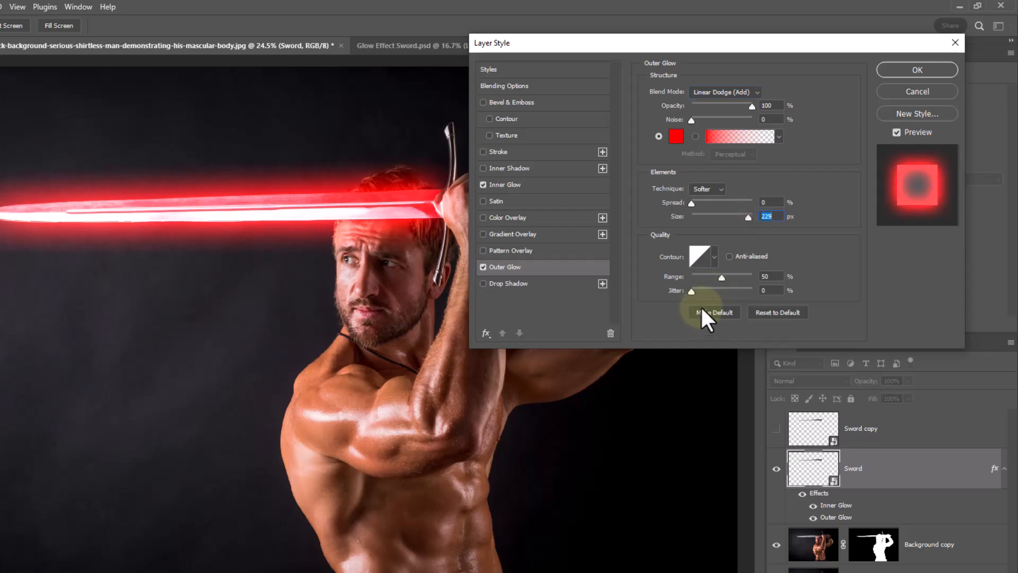
click(916, 70)
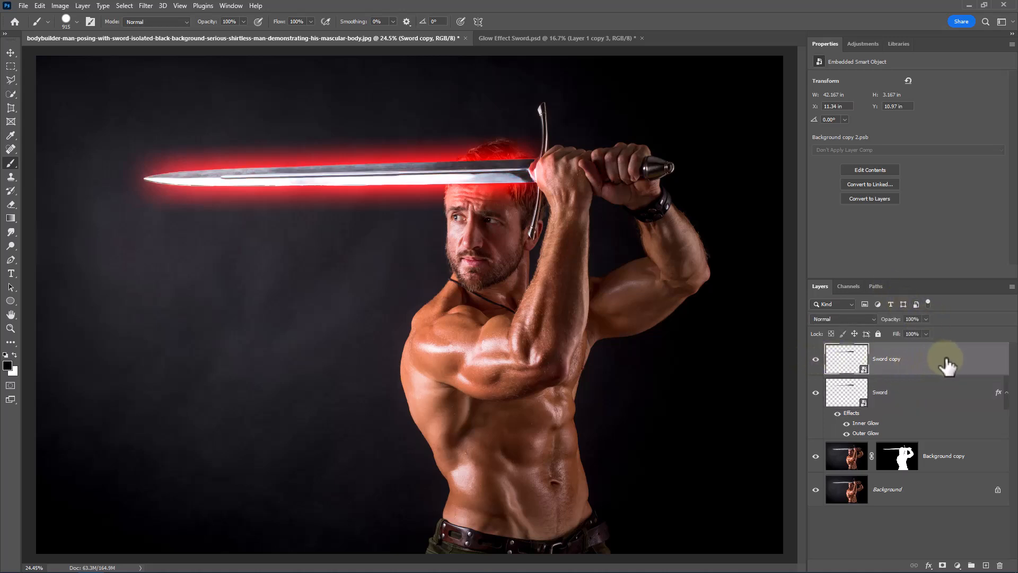
Blend the Sword copy layer as Linear Dodge (Add) to brighten the blade core
click(843, 319)
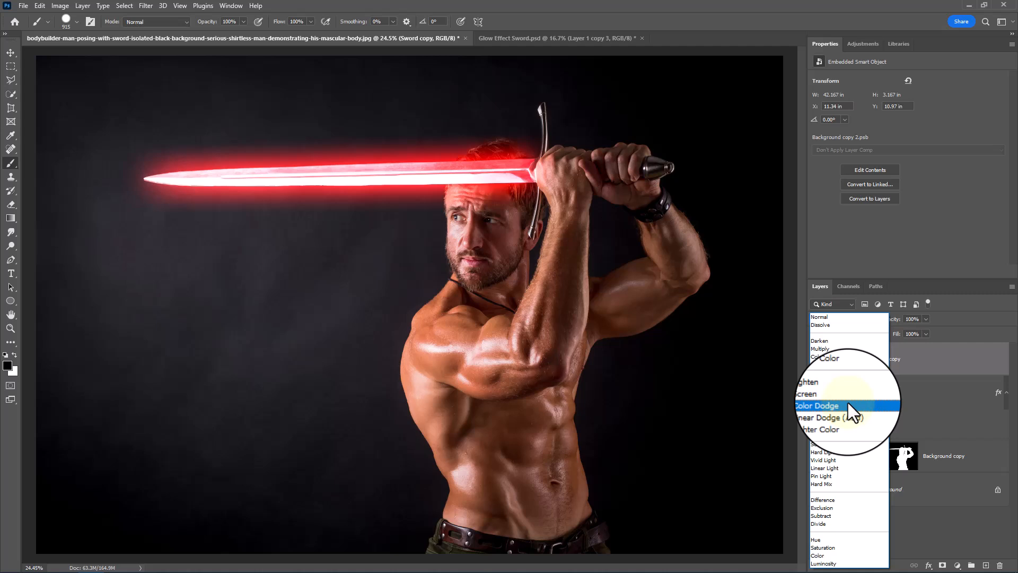
mouse_move(835, 411)
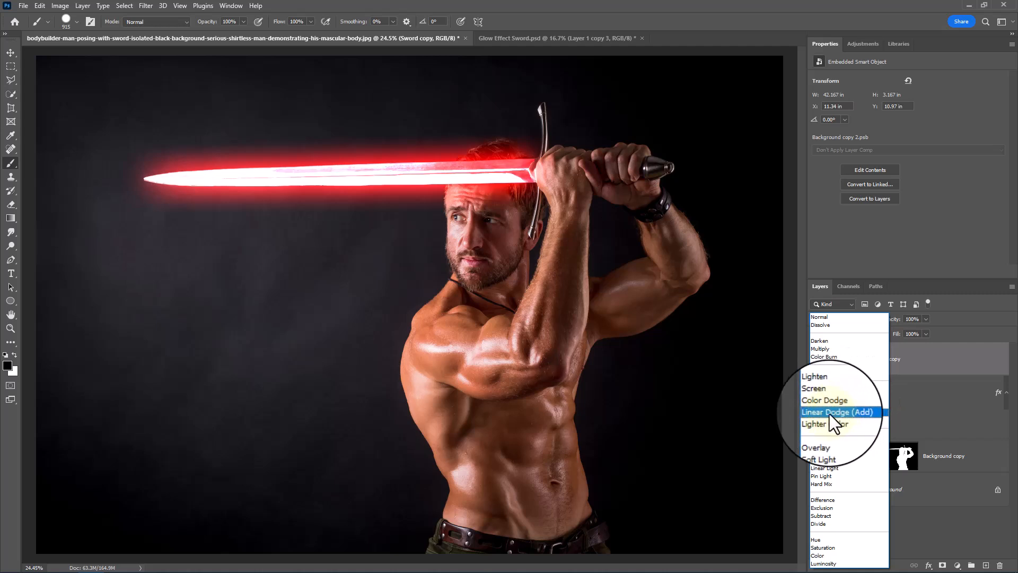
click(838, 412)
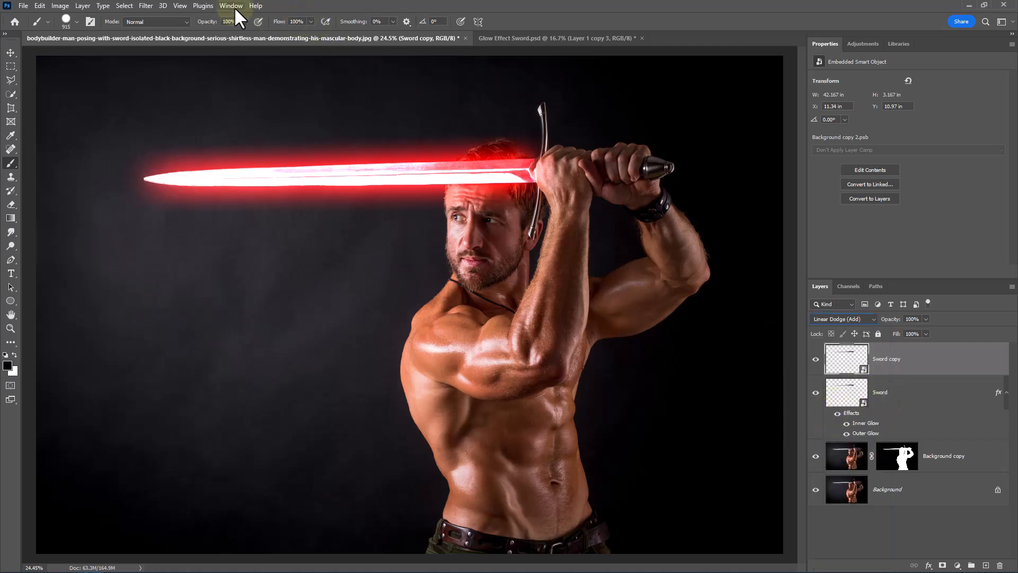
Soften the Sword copy with a Gaussian Blur smart filter of radius 8.2 pixels
click(145, 6)
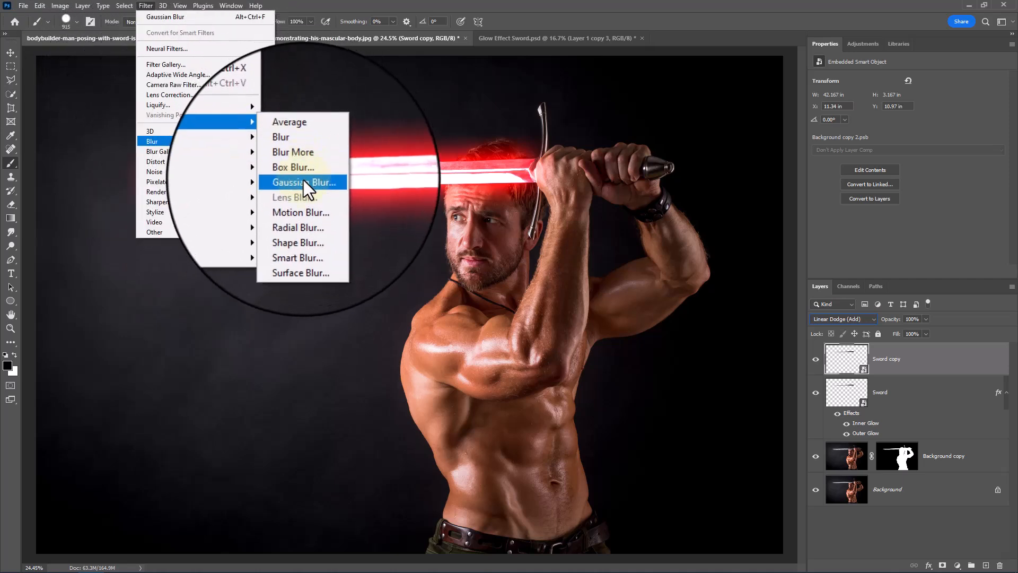
click(302, 182)
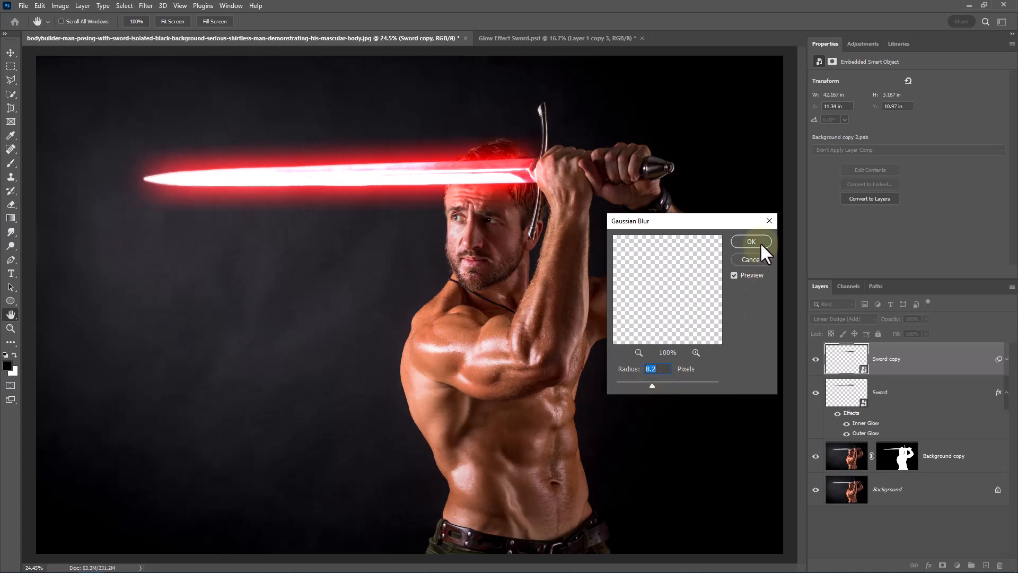
click(751, 241)
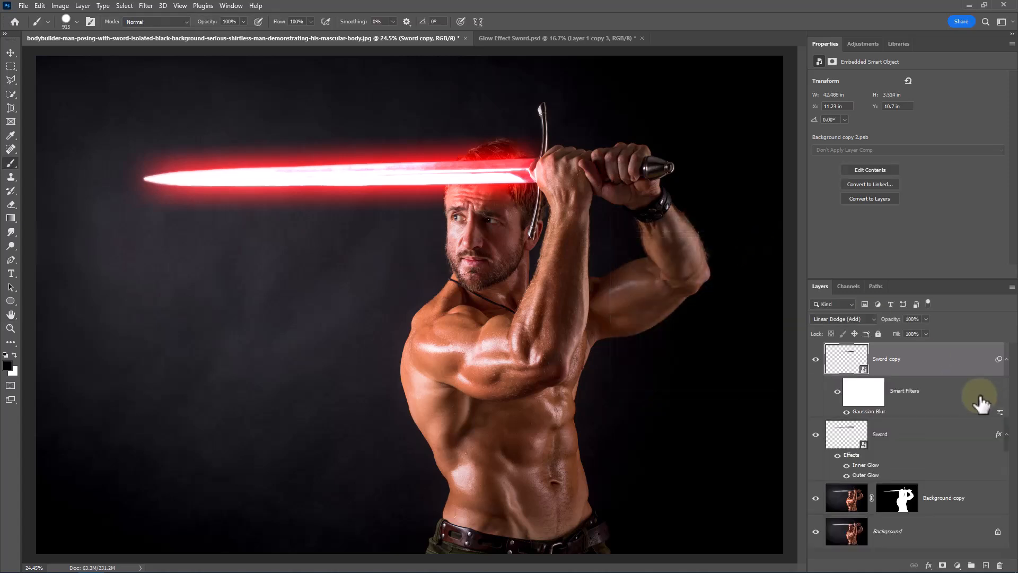
Add an Exposure adjustment layer above Background copy, lowered to about -1.10
click(847, 498)
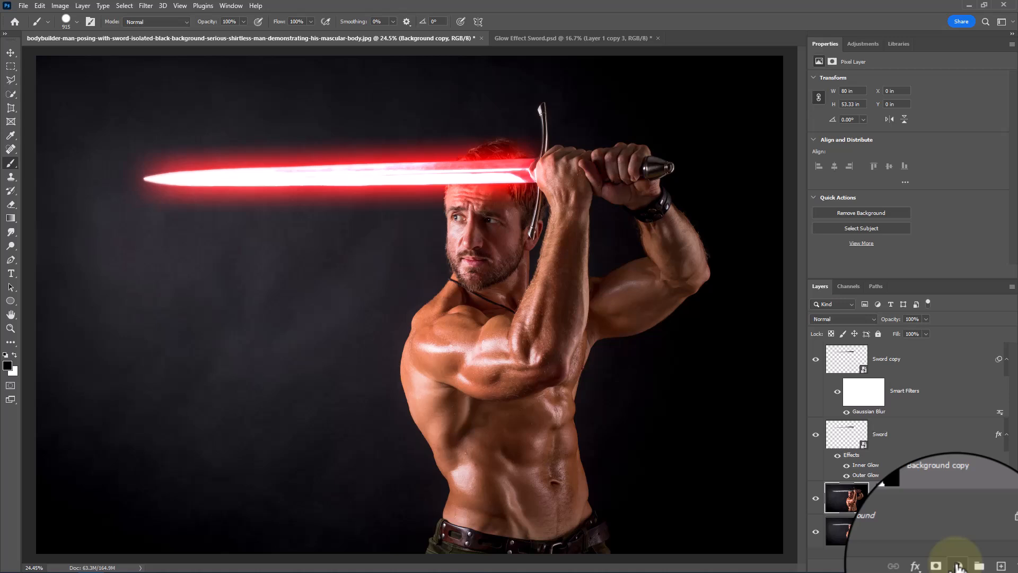
click(958, 566)
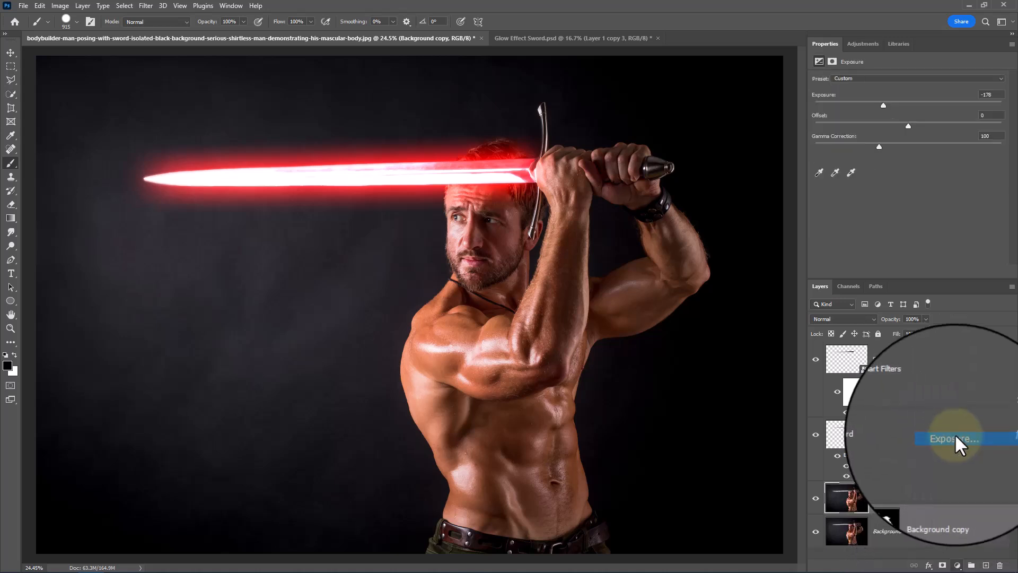
click(955, 438)
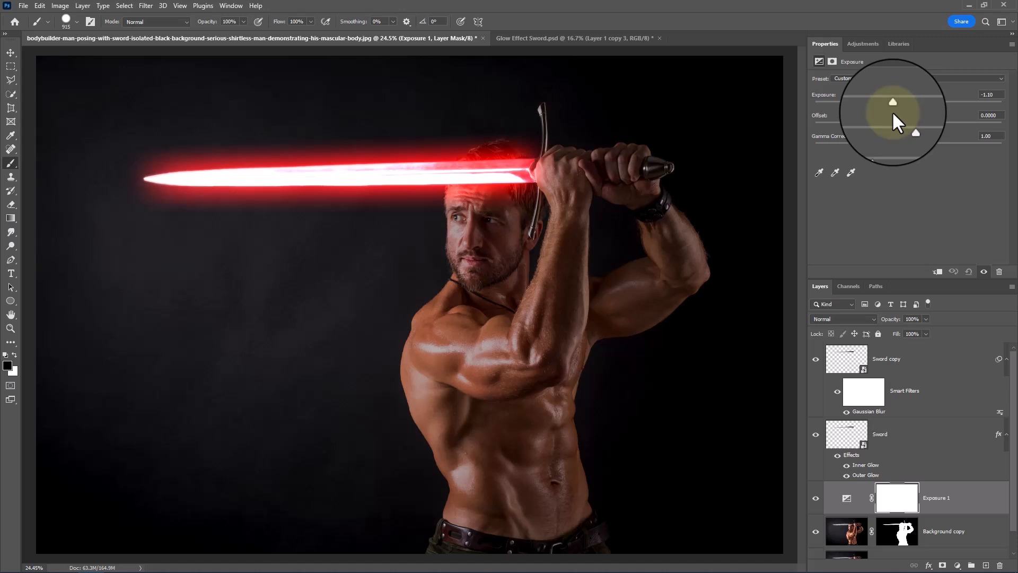
mouse_move(958, 565)
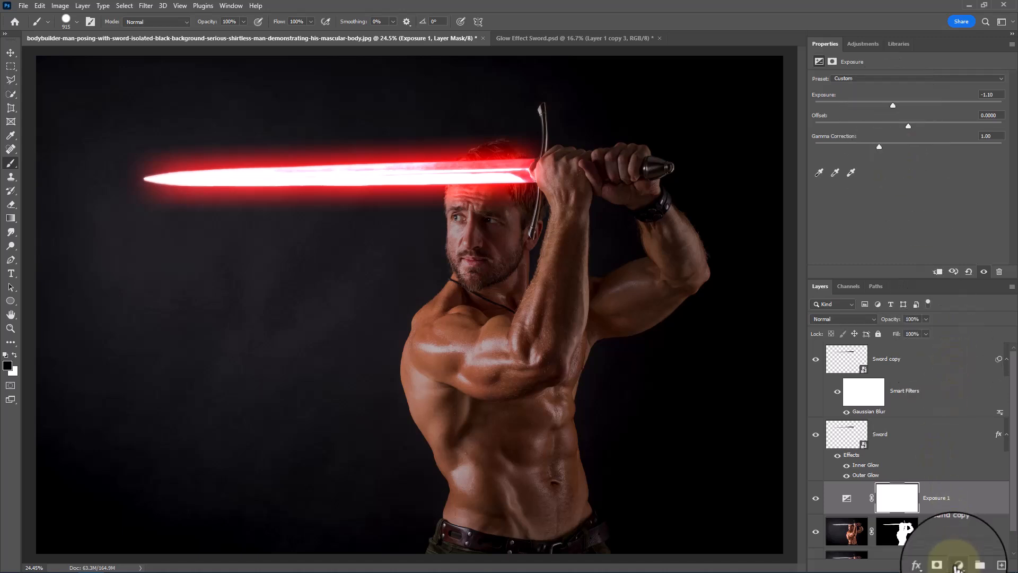
Add a Color Lookup layer with NightFromDay.CUBE at 64% opacity for a night tone
click(936, 564)
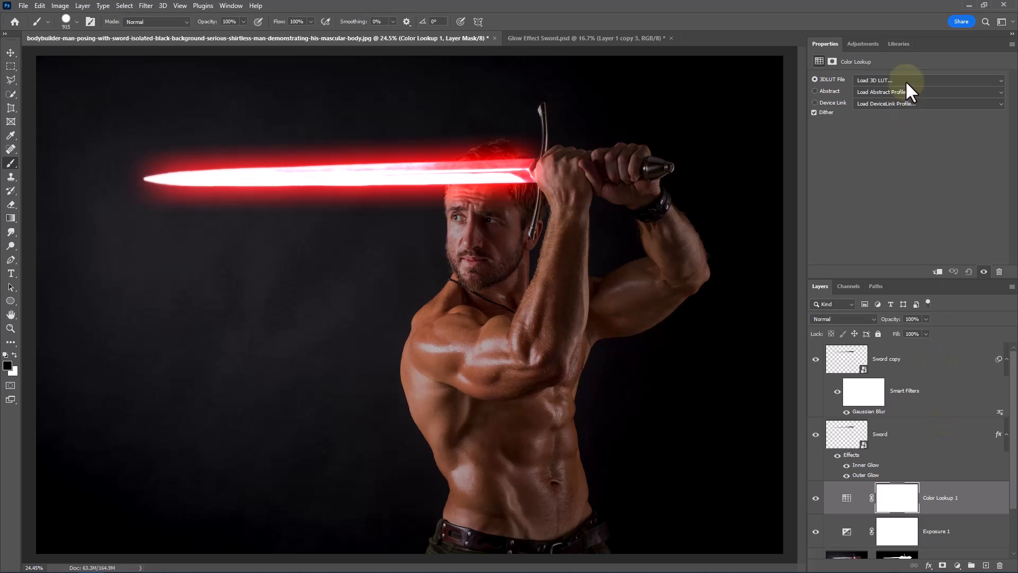
click(929, 79)
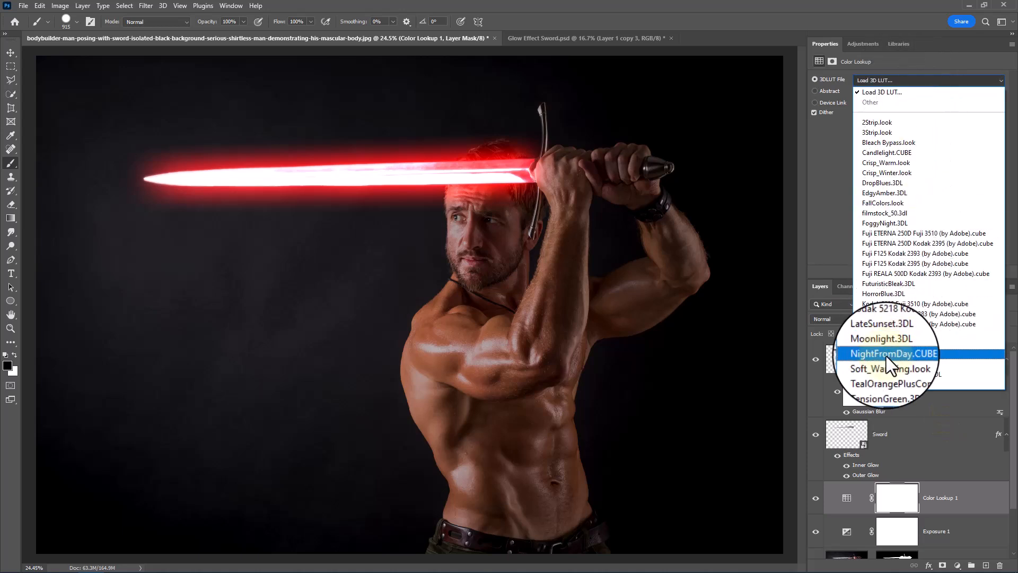
click(892, 353)
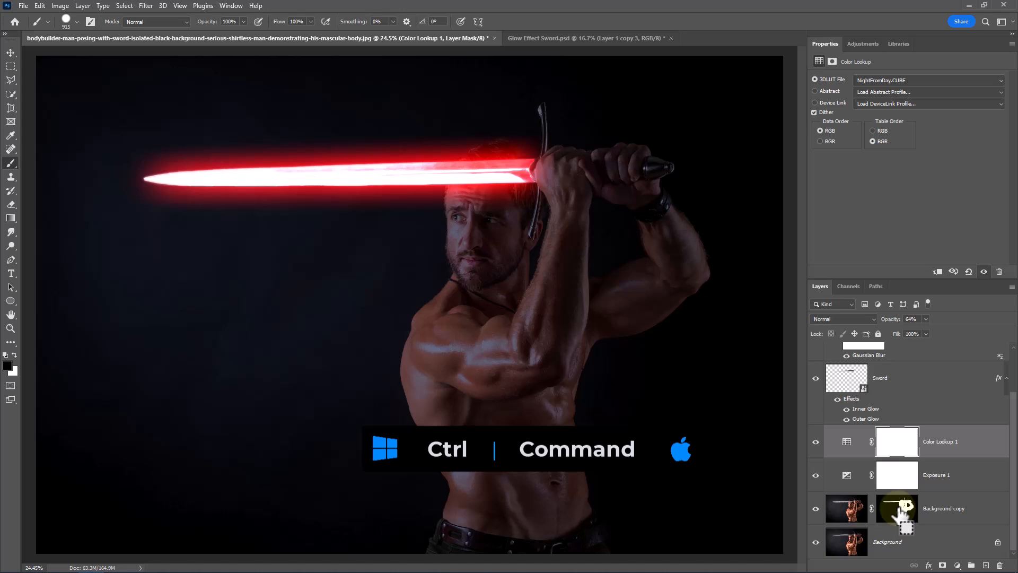
Fill the man's silhouette selection with a Solid Color layer in red #f20000
click(897, 508)
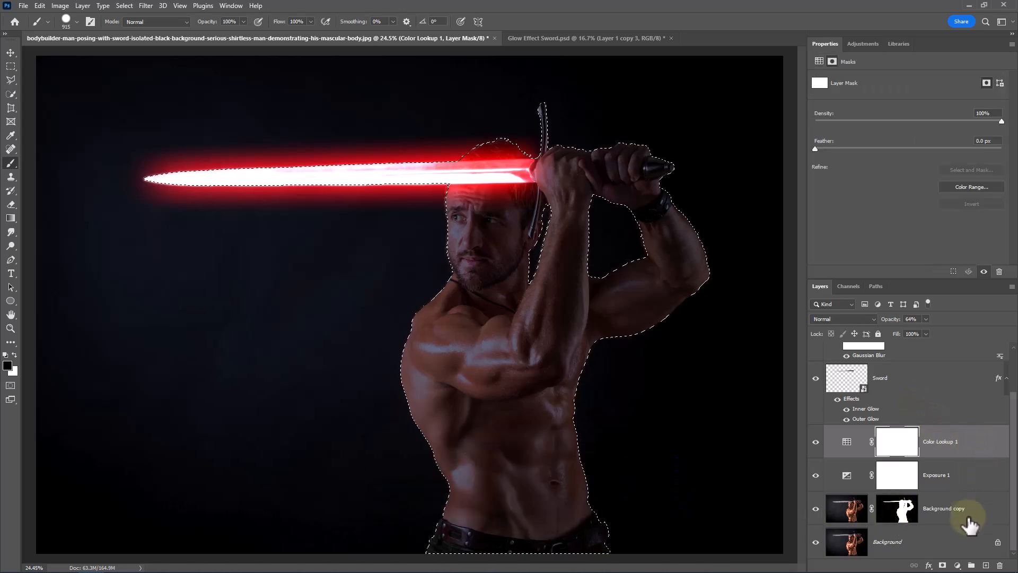
click(957, 564)
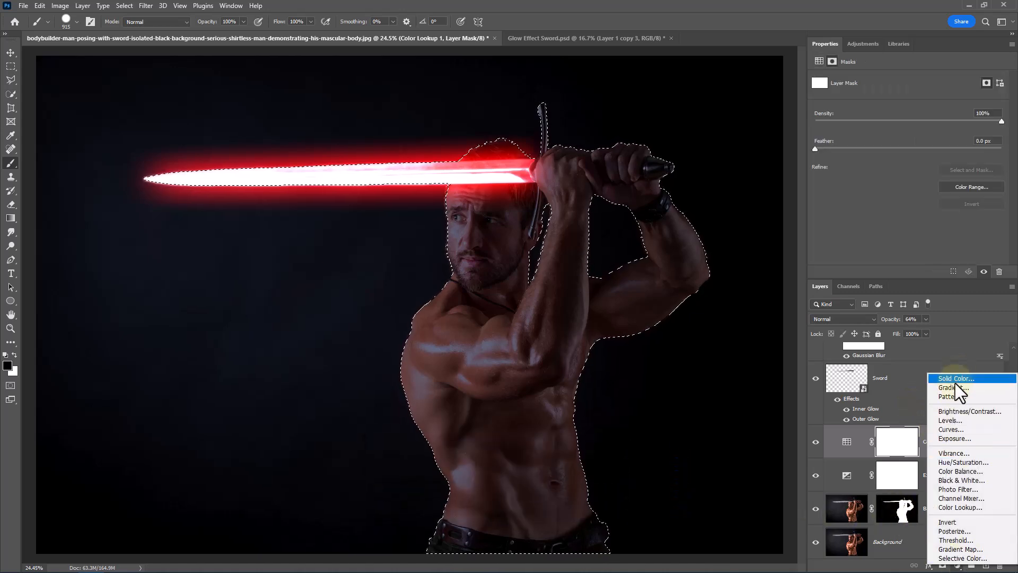
click(954, 378)
text(f20000)
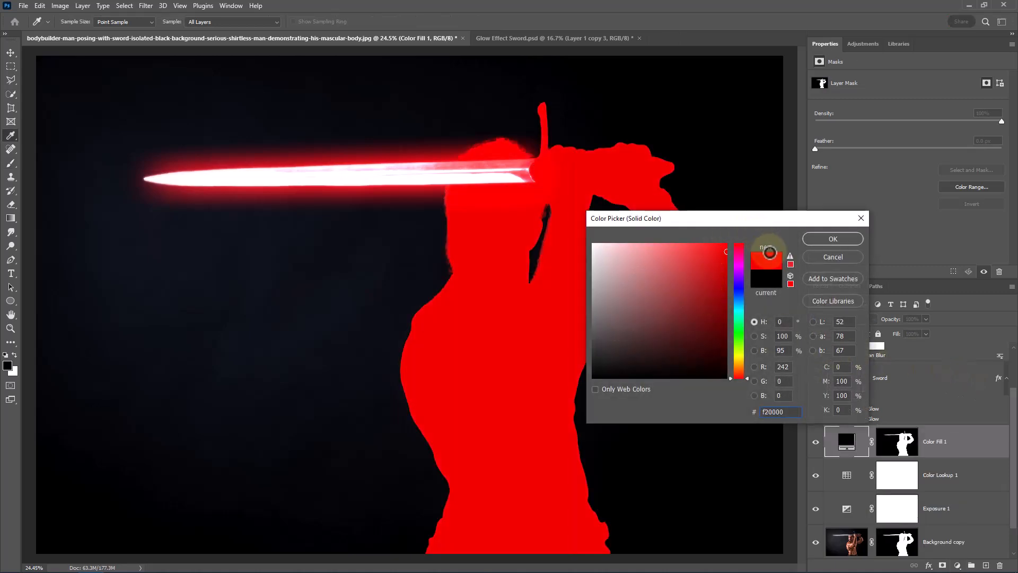
click(833, 239)
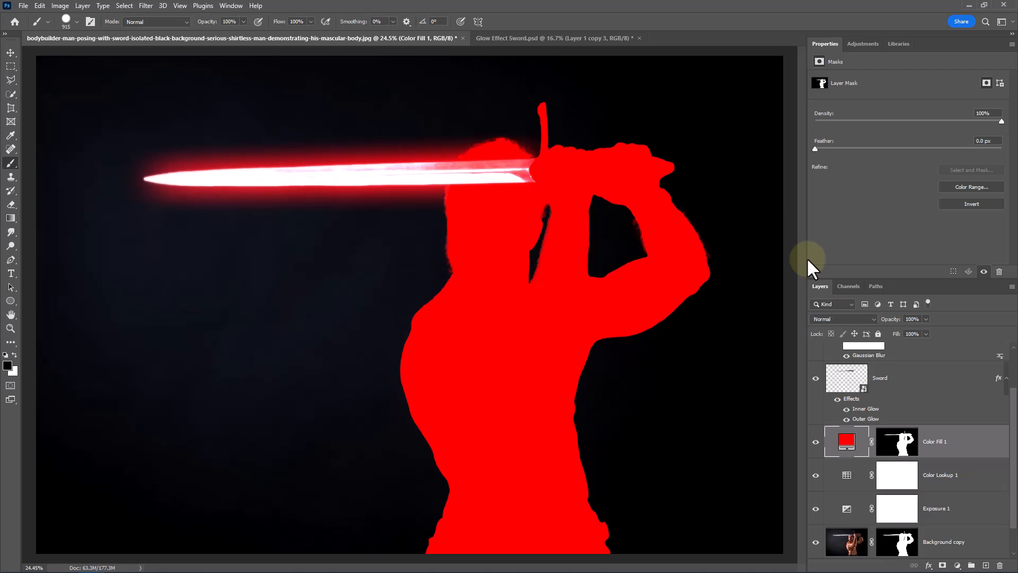
mouse_move(774, 254)
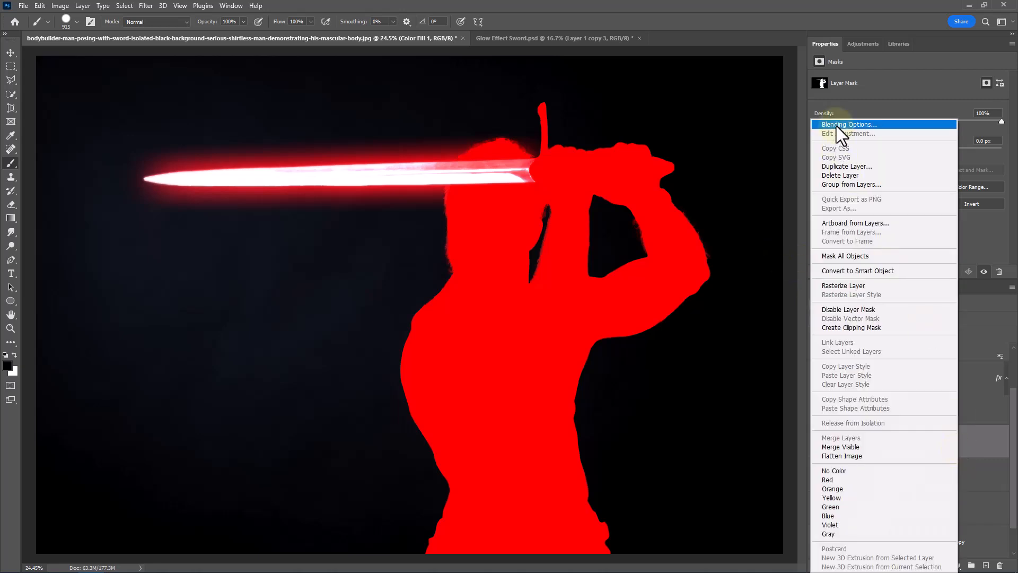
Set Blend If on Color Fill 1 so the red shows only on the man's highlights
click(848, 124)
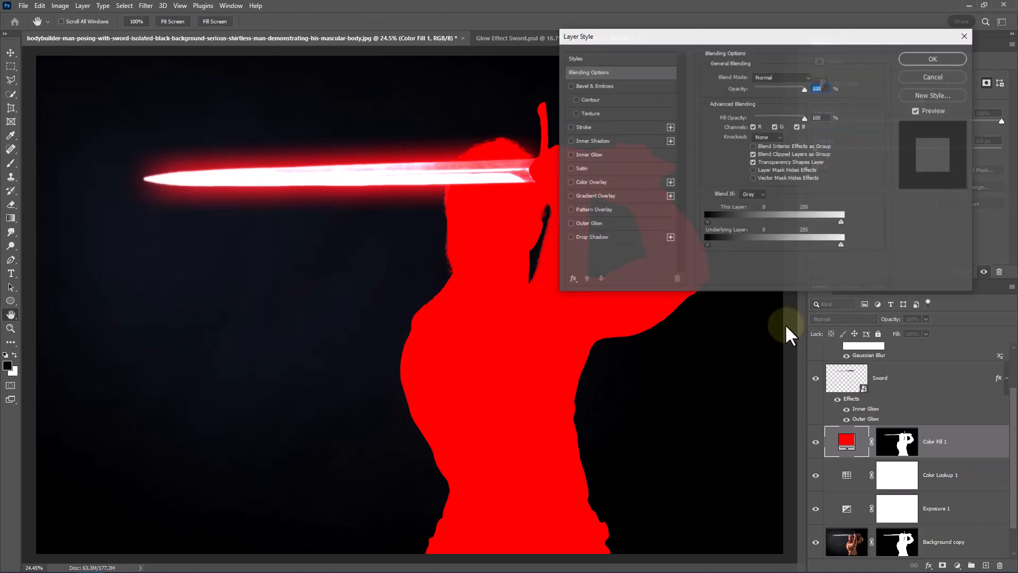
mouse_move(724, 230)
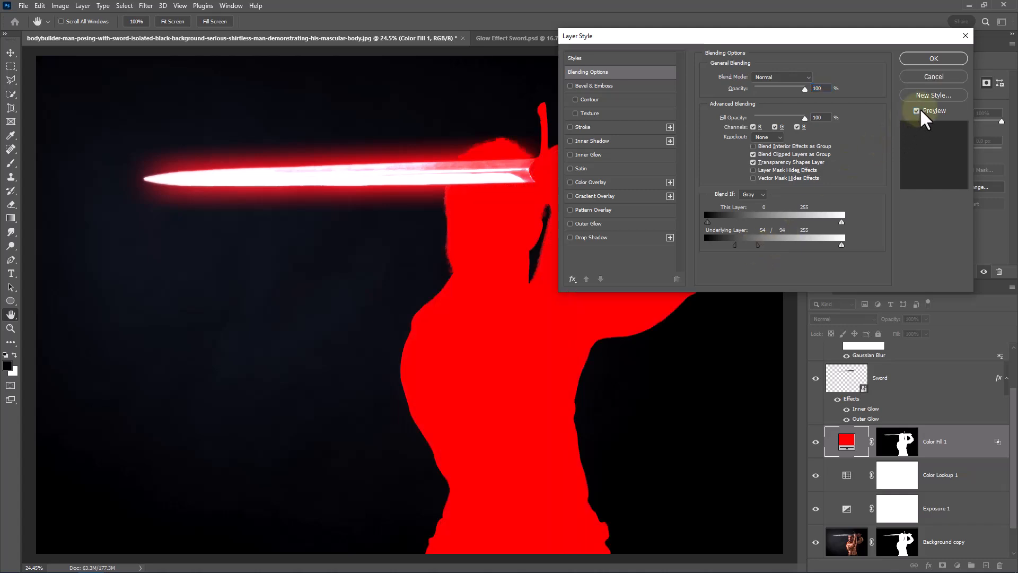
click(917, 110)
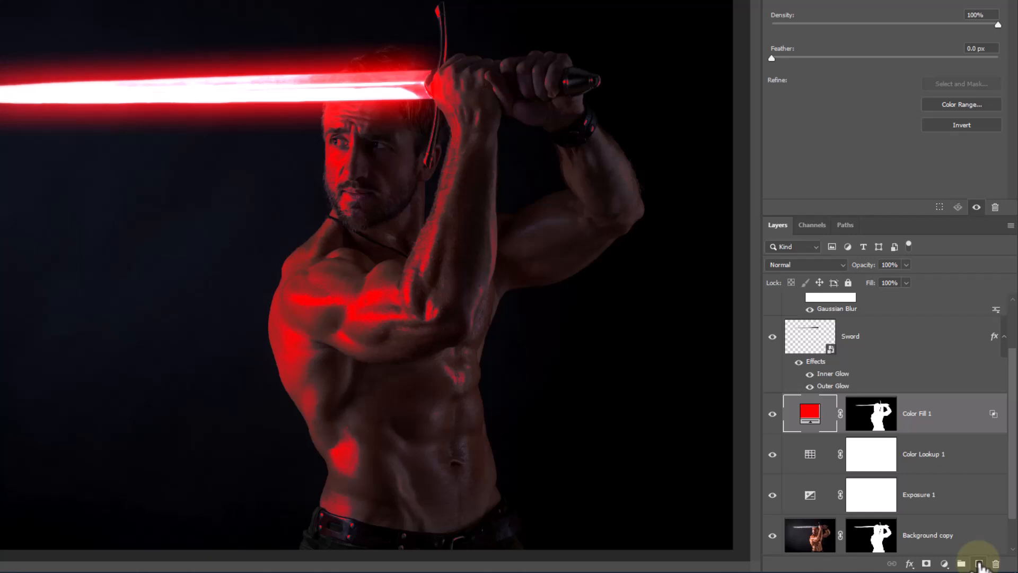
Add a new Layer 1 in Linear Dodge (Add) mode with red as the brush colour
click(960, 563)
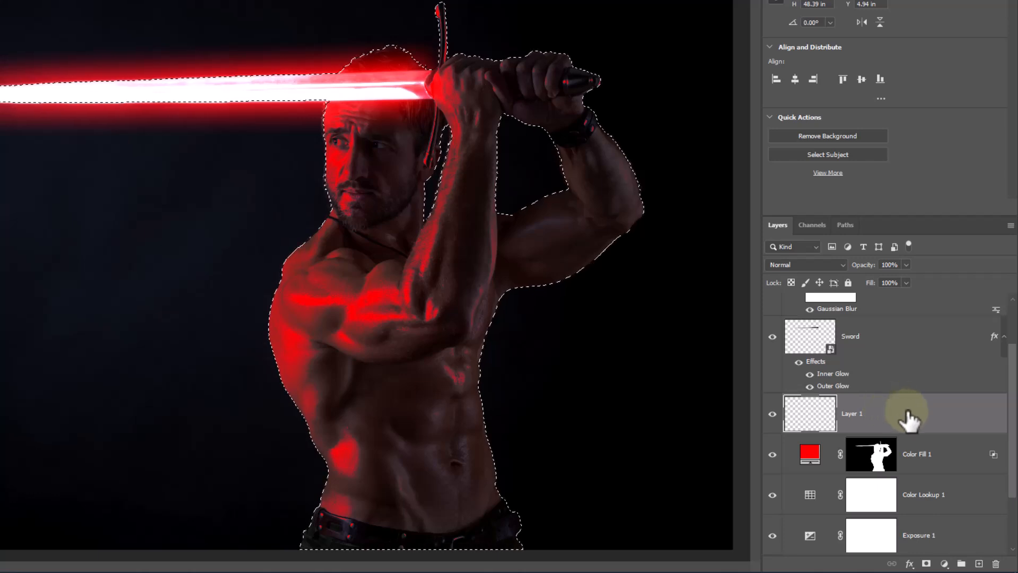
click(805, 264)
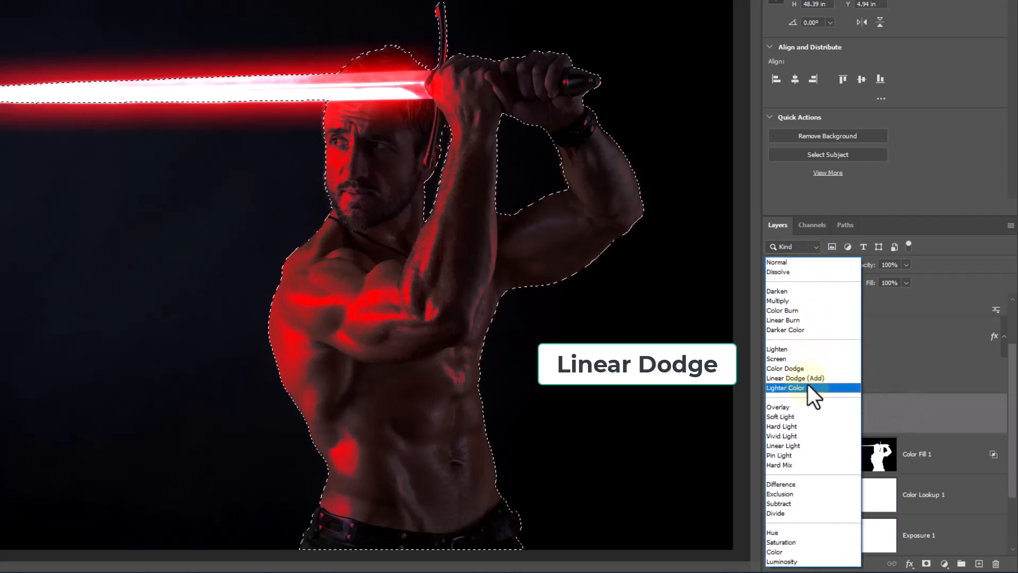
click(796, 378)
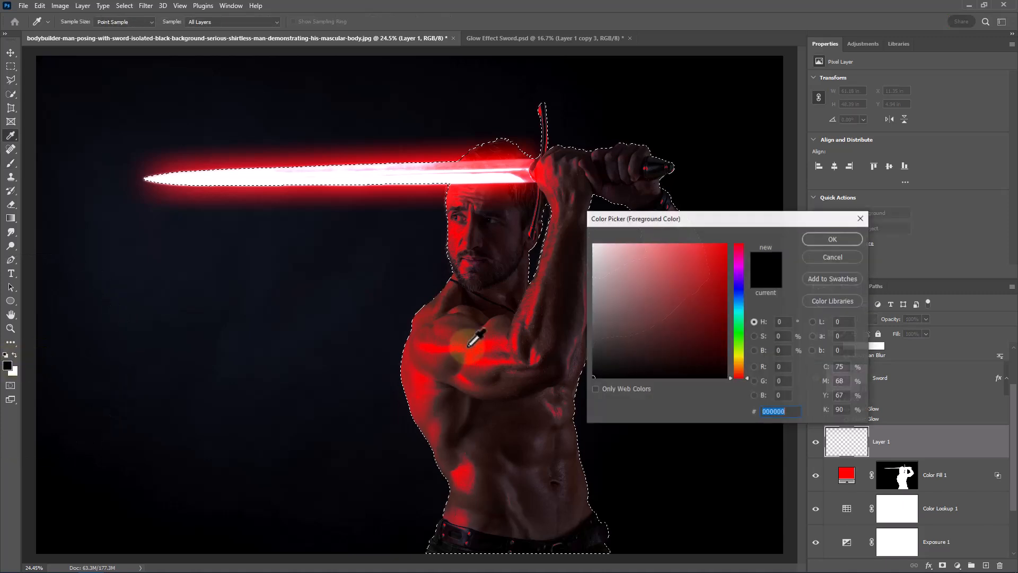
click(831, 238)
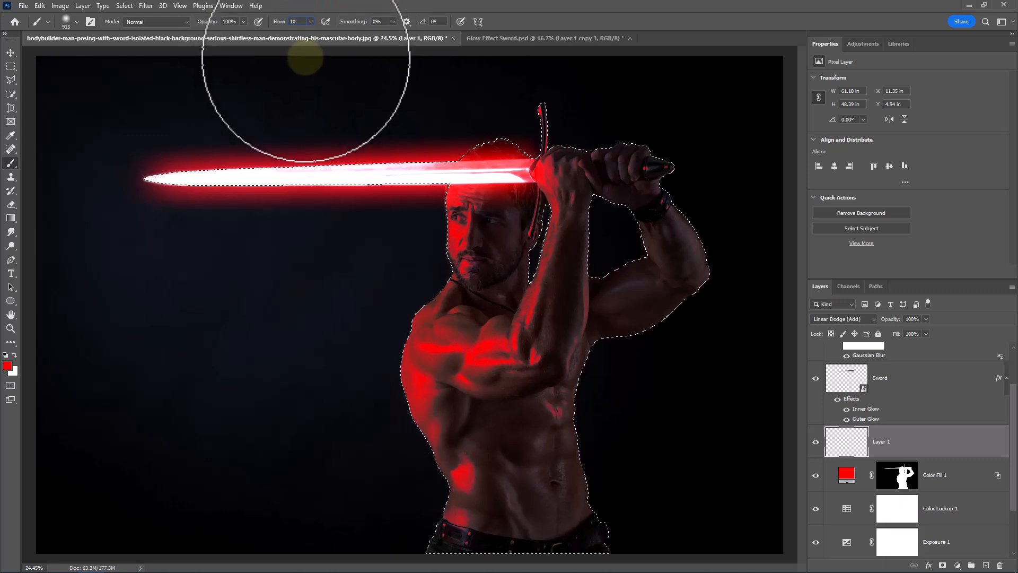
mouse_move(468, 149)
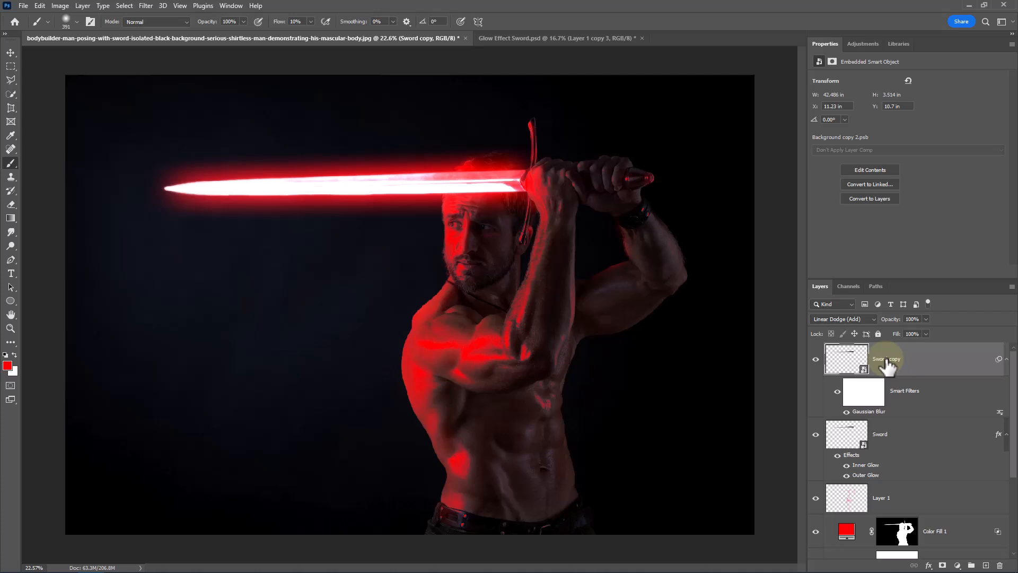
Add a fog layer above Sword copy and stamp red fog over the background
click(985, 565)
text(fog)
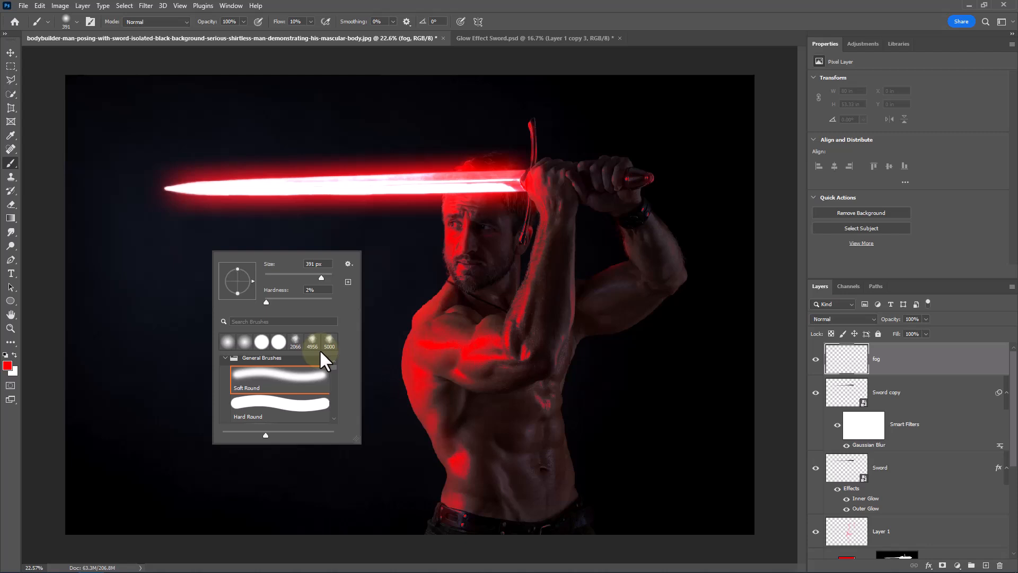
scroll(down, 3)
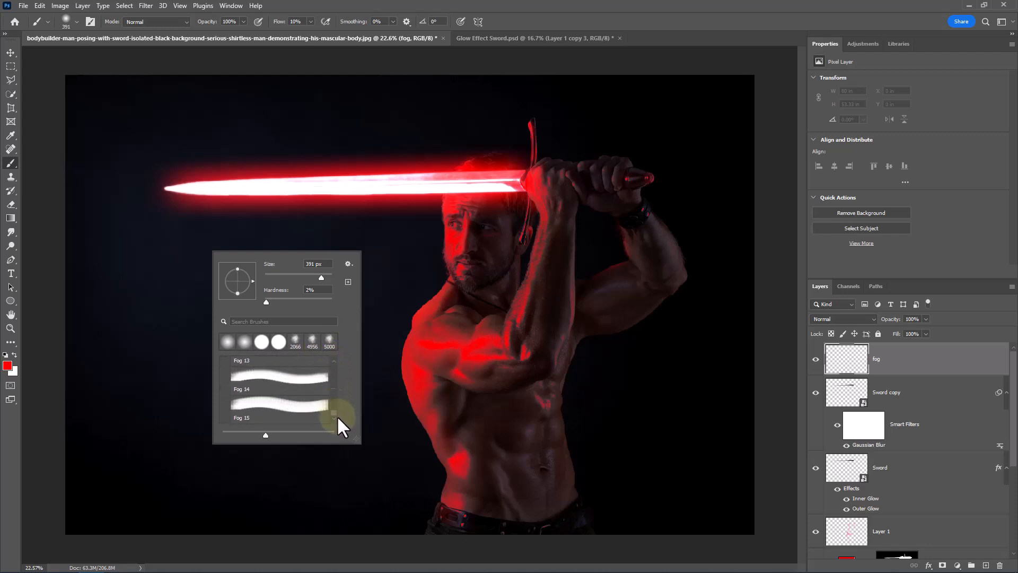
scroll(up, 3)
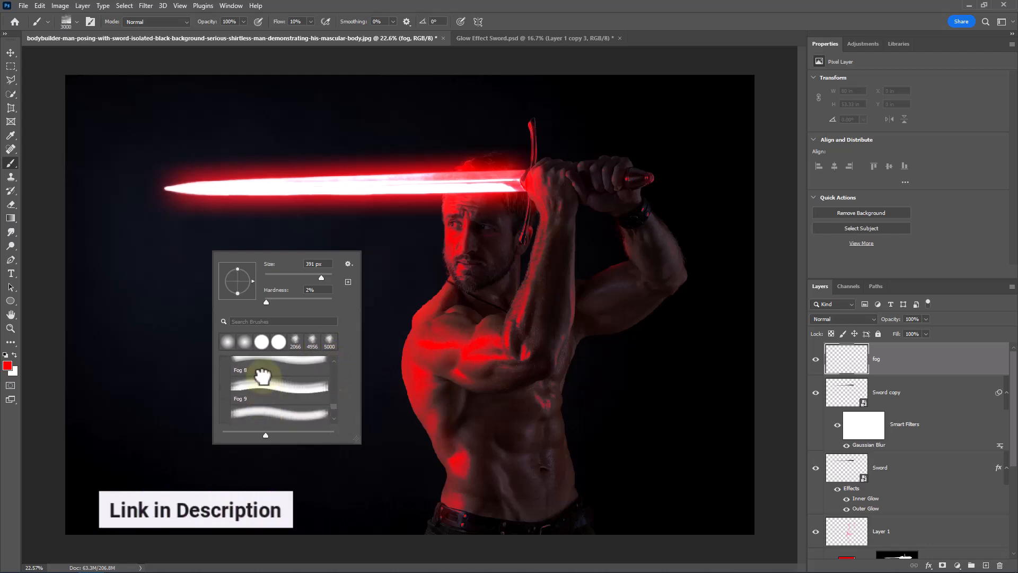
click(278, 389)
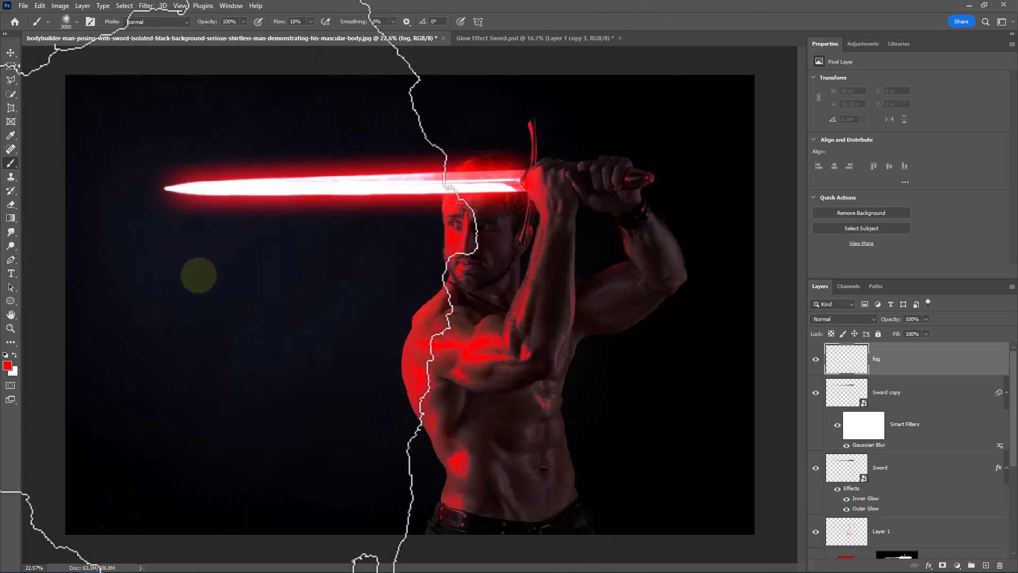
click(297, 20)
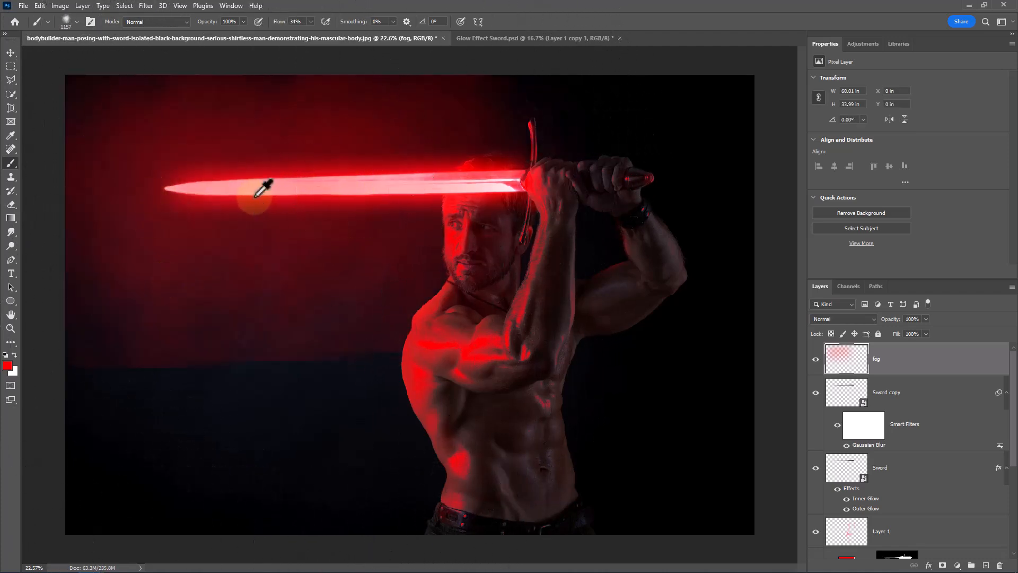
Erase excess fog with a soft round eraser tip
click(10, 204)
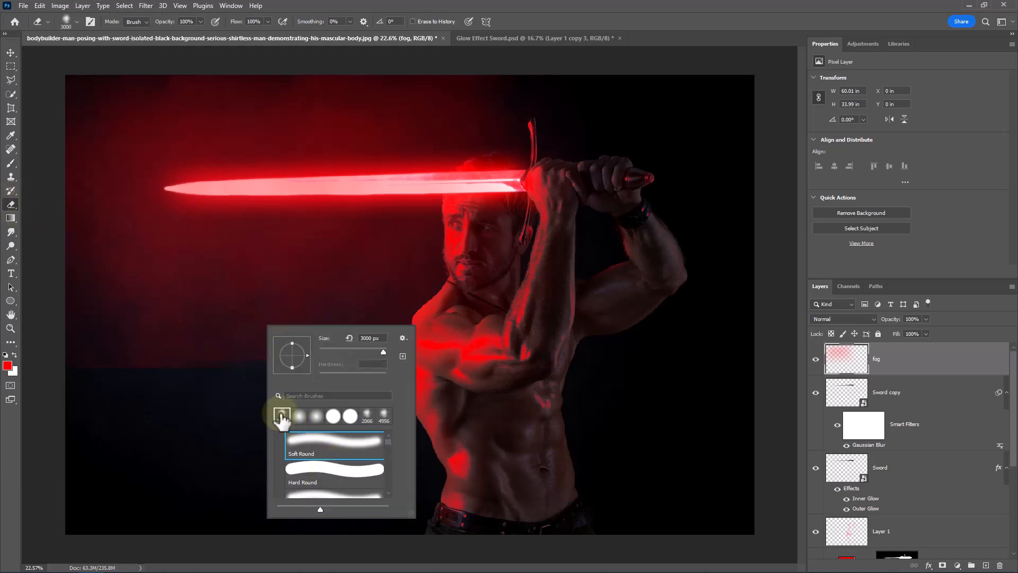
click(281, 416)
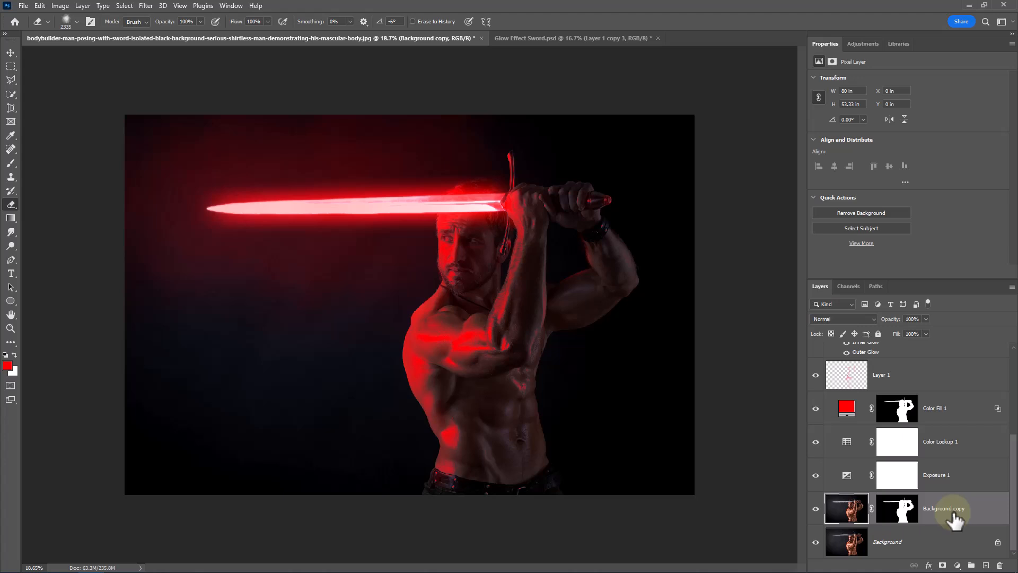
mouse_move(938, 517)
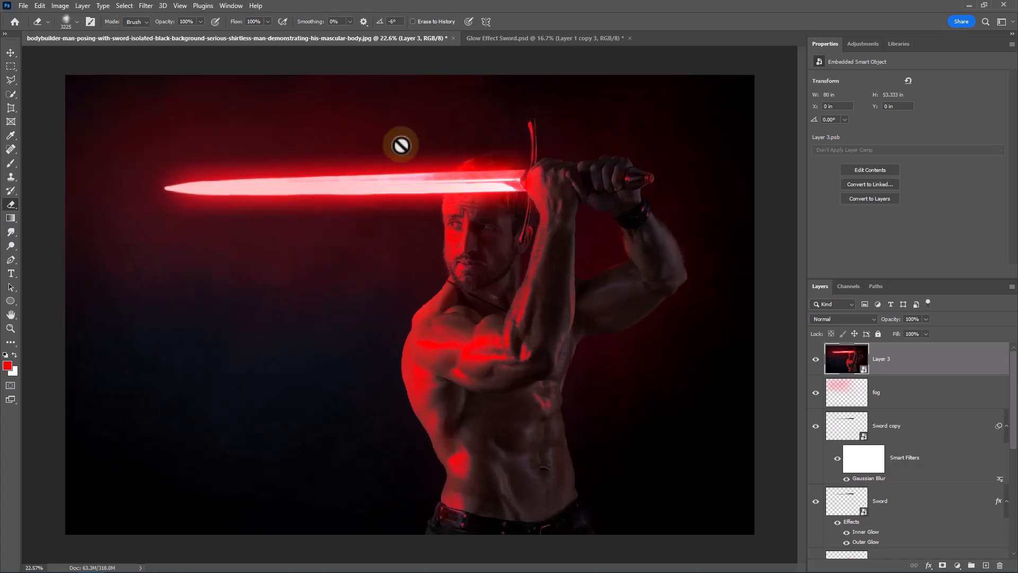
Apply Camera Raw with Temperature -8, Contrast +14, Texture +3, Clarity +14, Vibrance -1
click(146, 6)
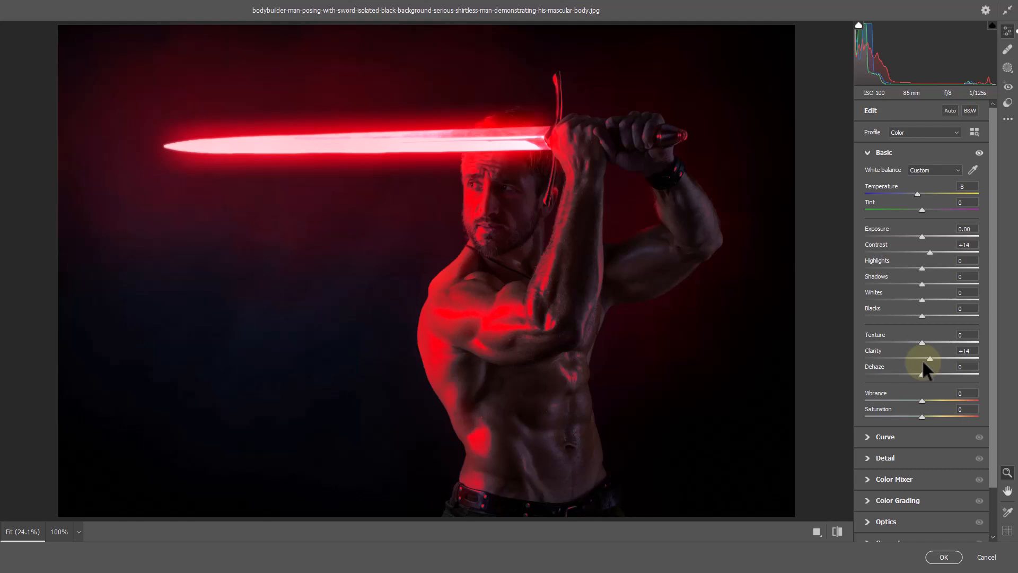
mouse_move(927, 356)
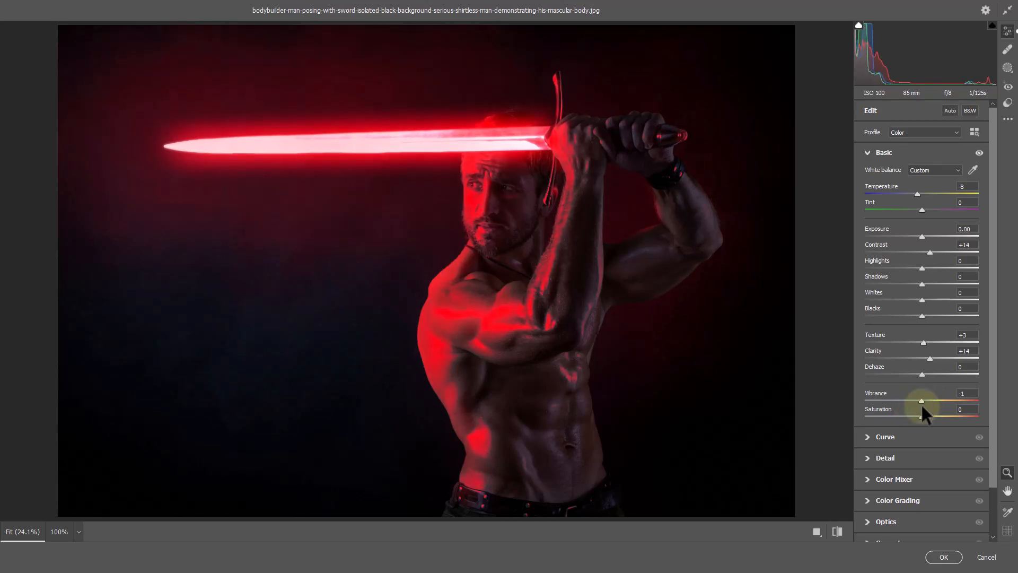
click(943, 557)
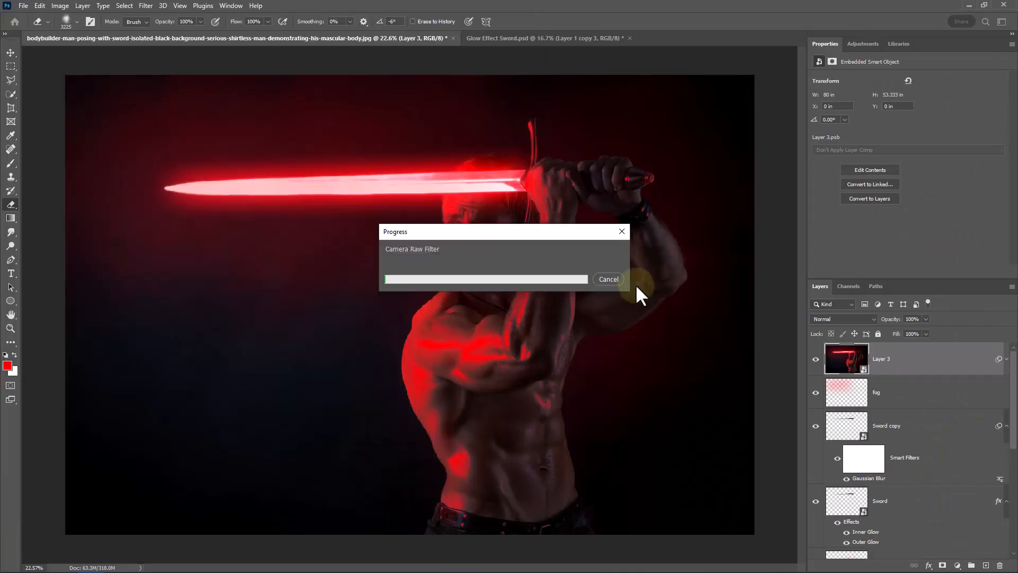